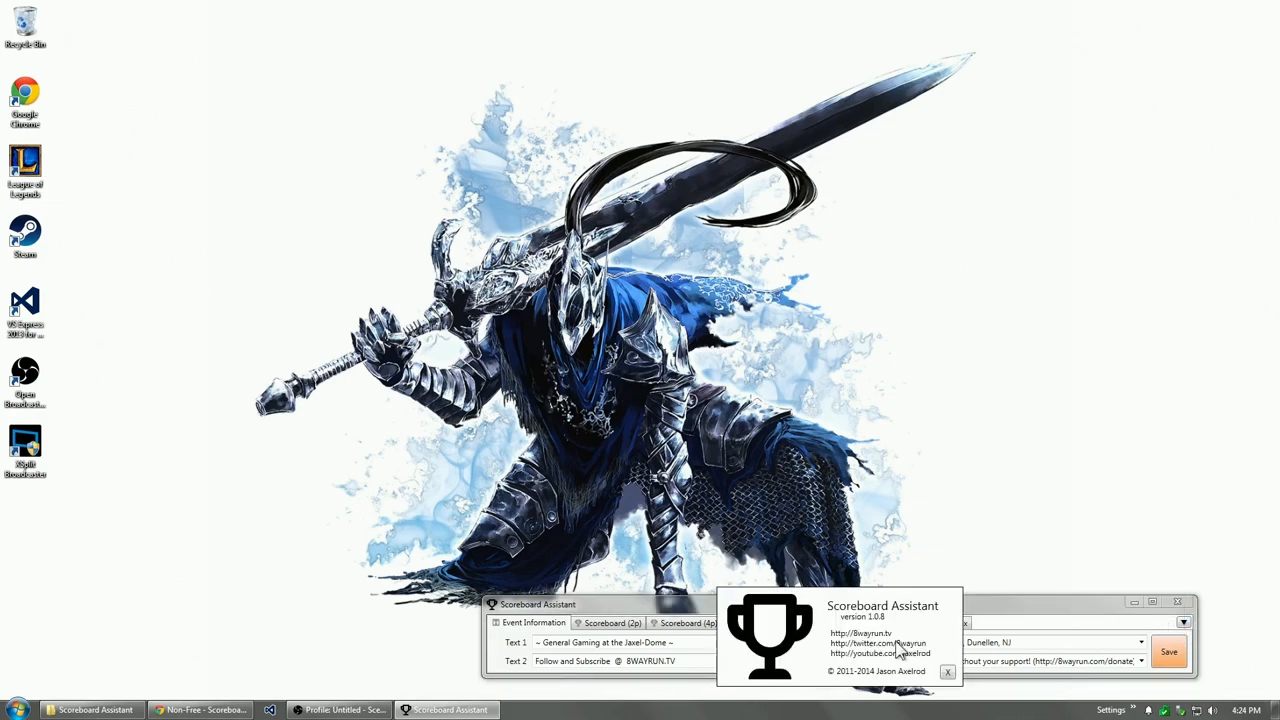
Close the About Scoreboard Assistant dialog
click(947, 669)
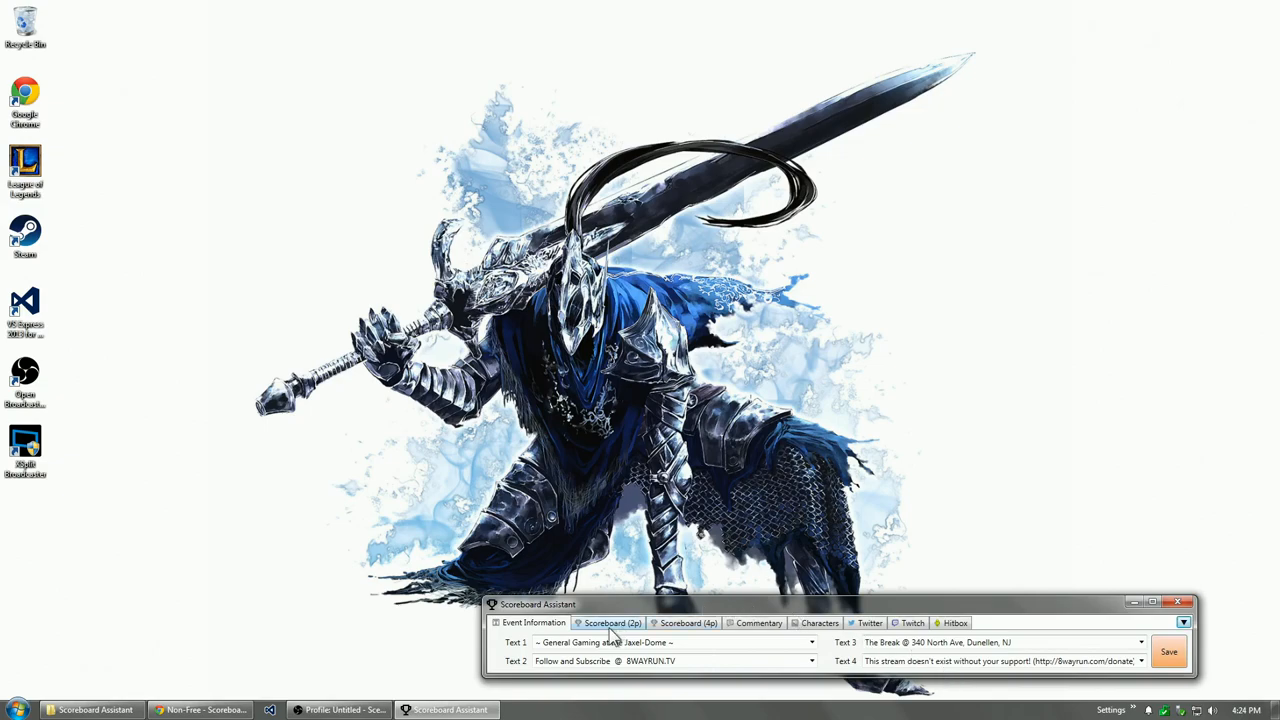
mouse_move(1072, 621)
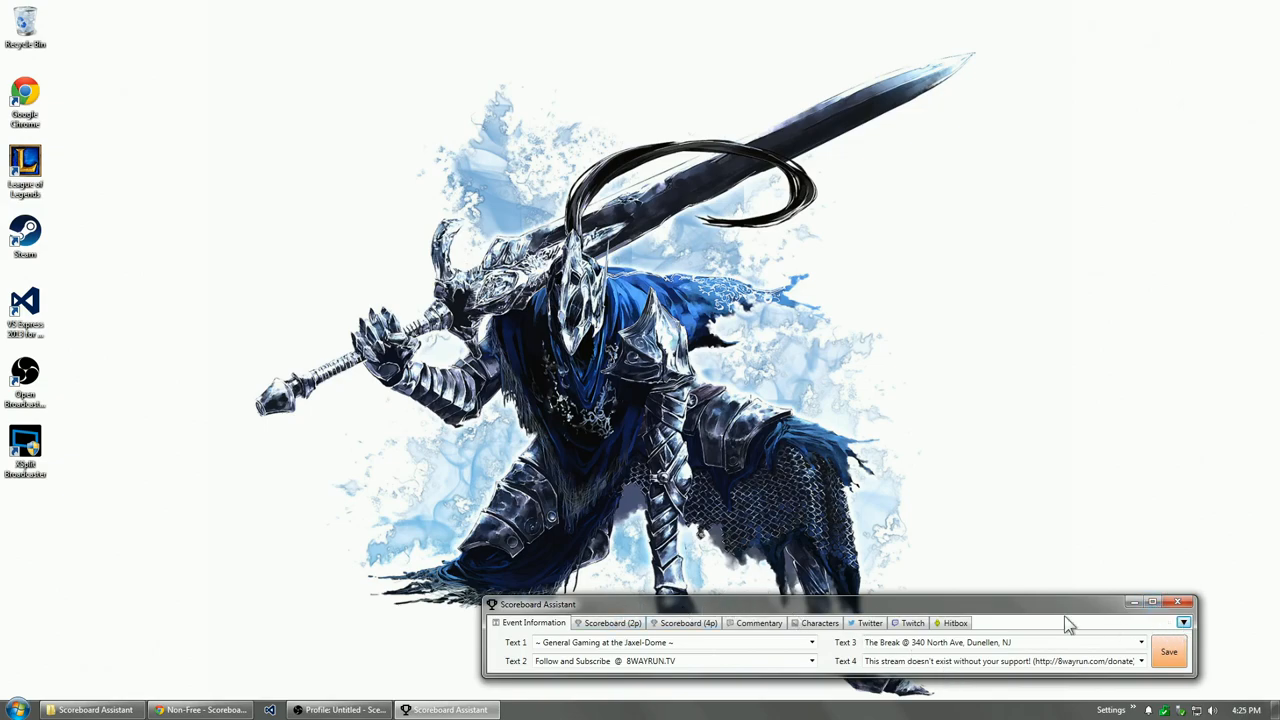
Switch to Chrome showing the obsproject.com Scoreboard Assistant thread about adding a countdown
click(200, 710)
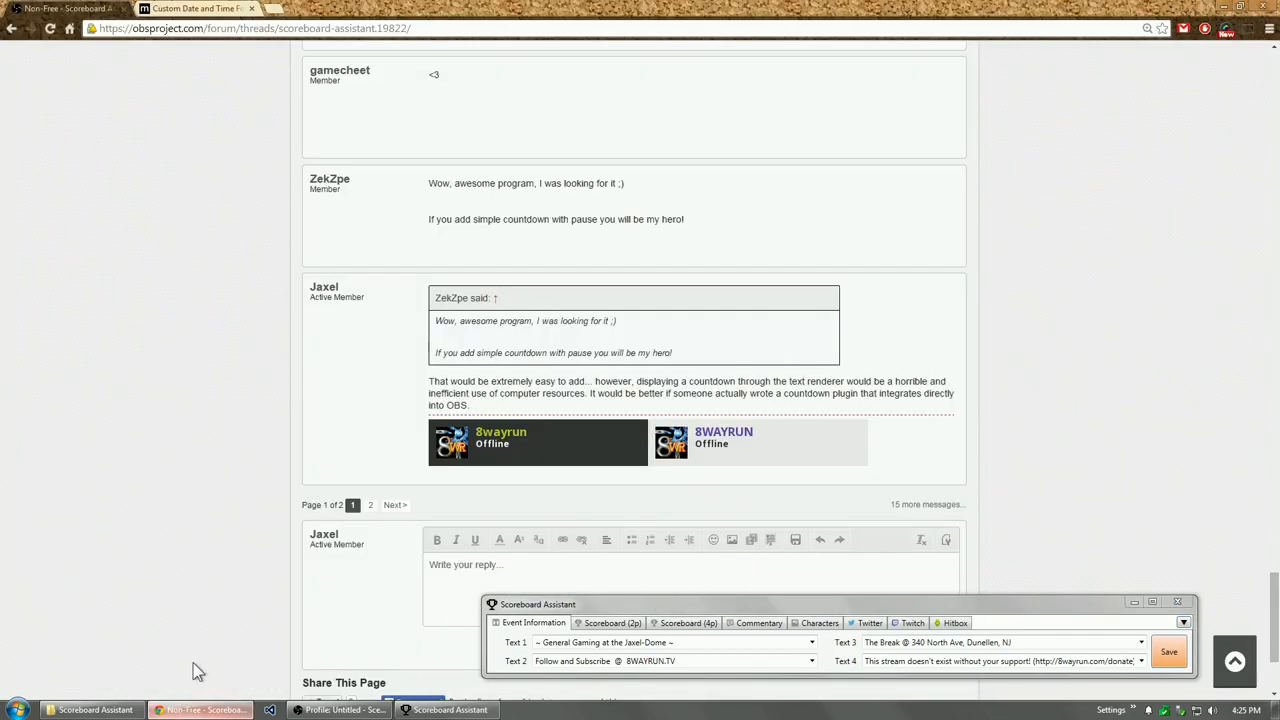
mouse_move(367, 190)
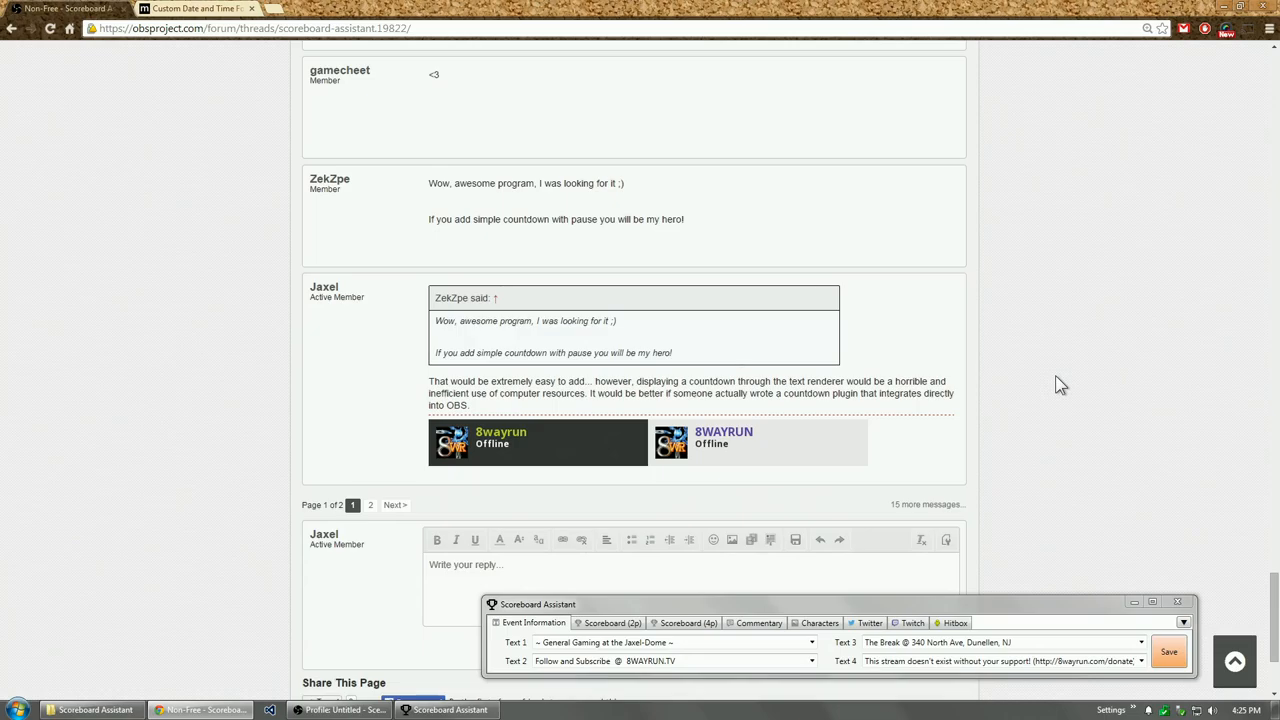
mouse_move(822, 409)
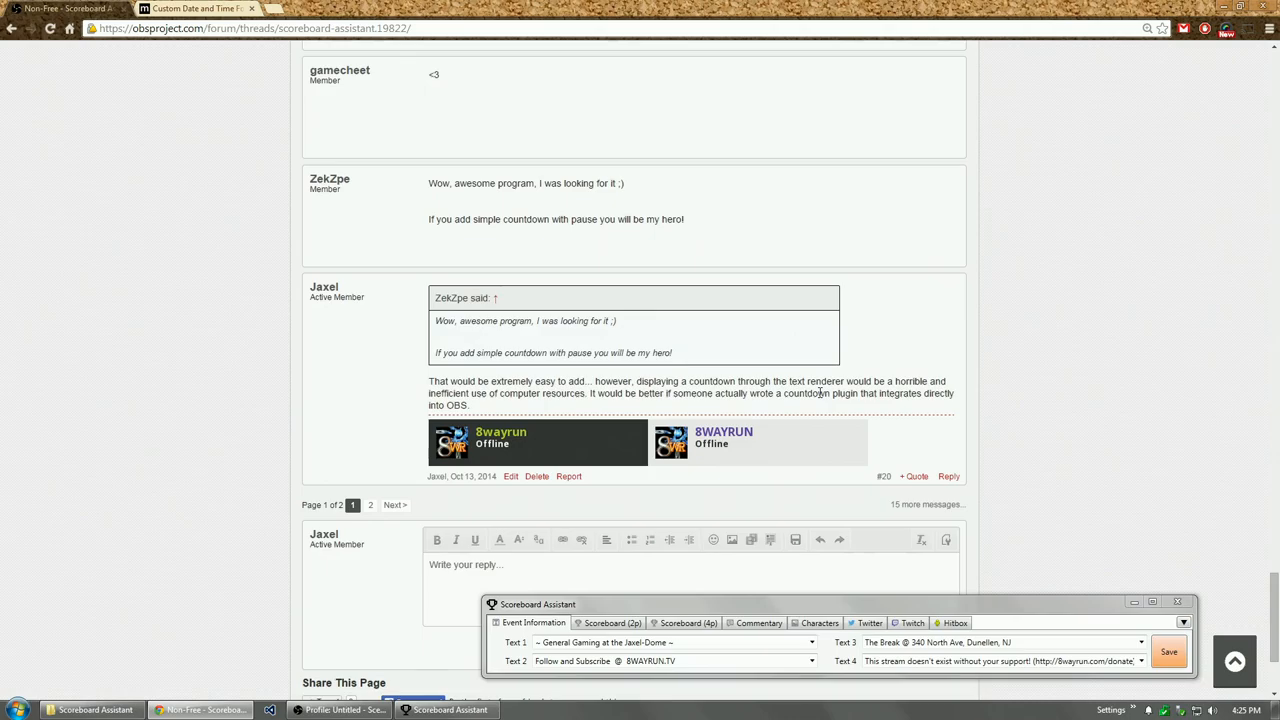
mouse_move(775, 410)
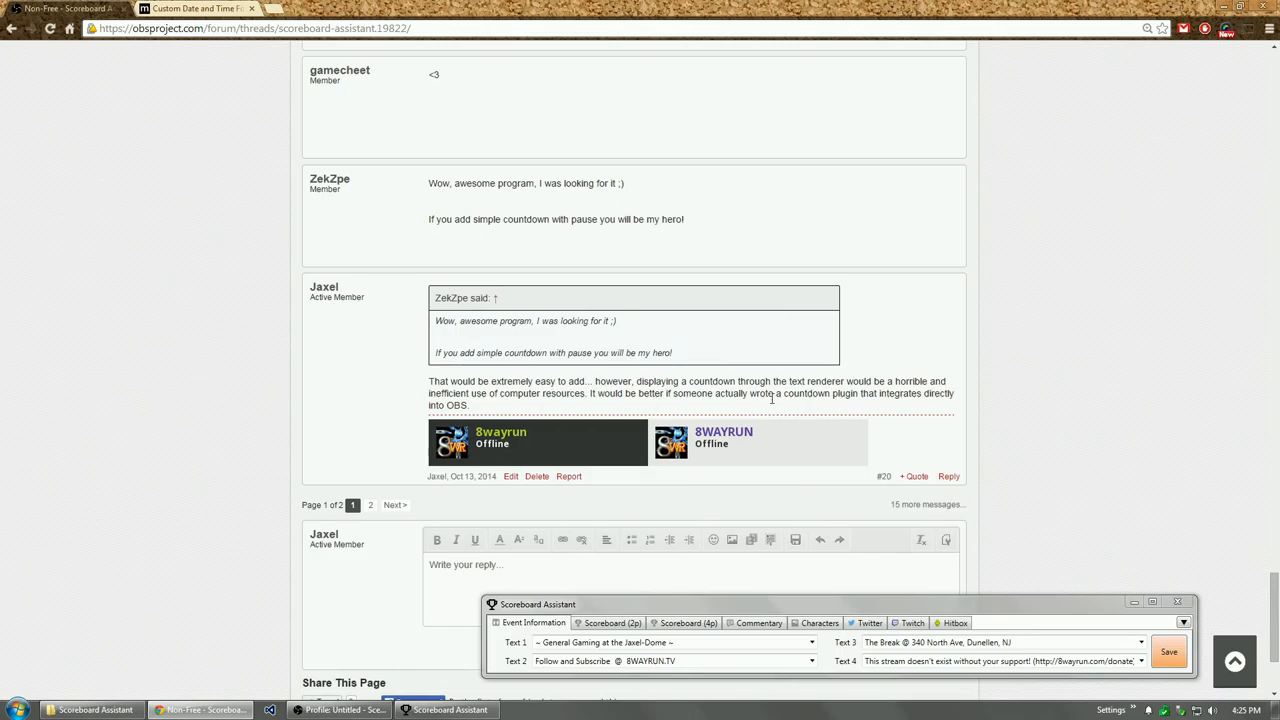
mouse_move(976, 461)
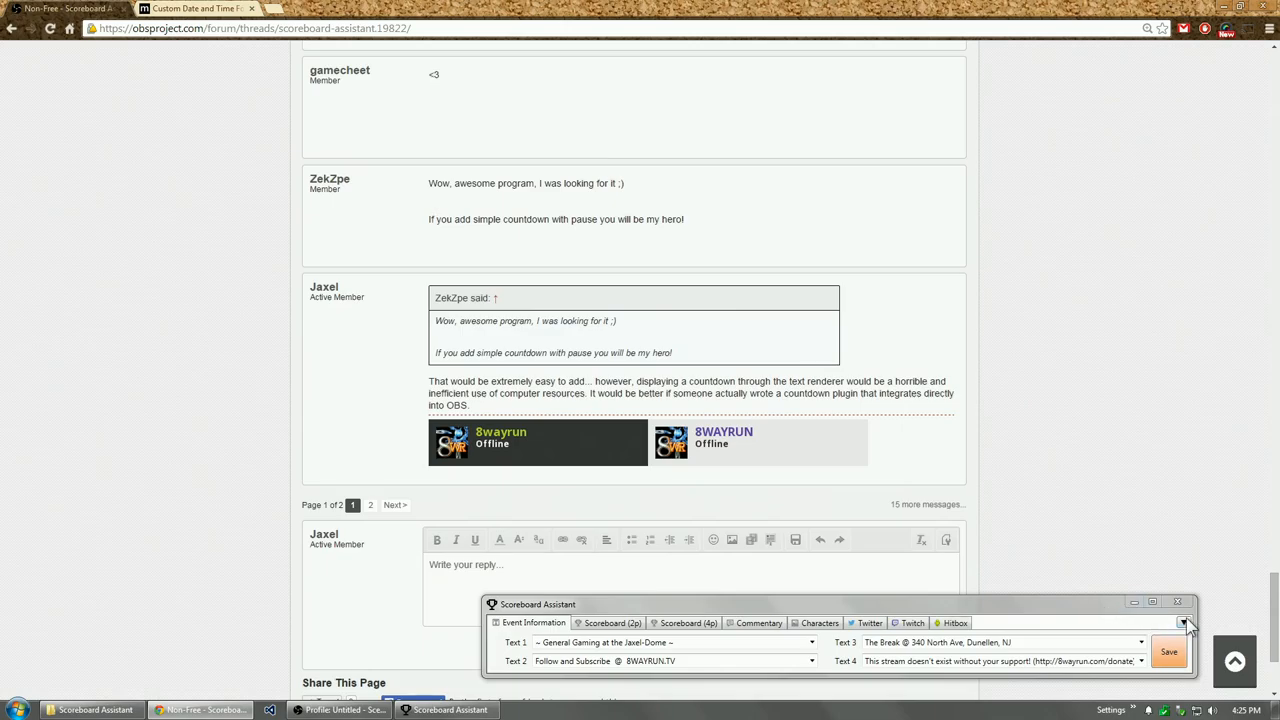
Add a Clocks / Timers tab through the dropdown's Add Tab Items menu
click(1187, 623)
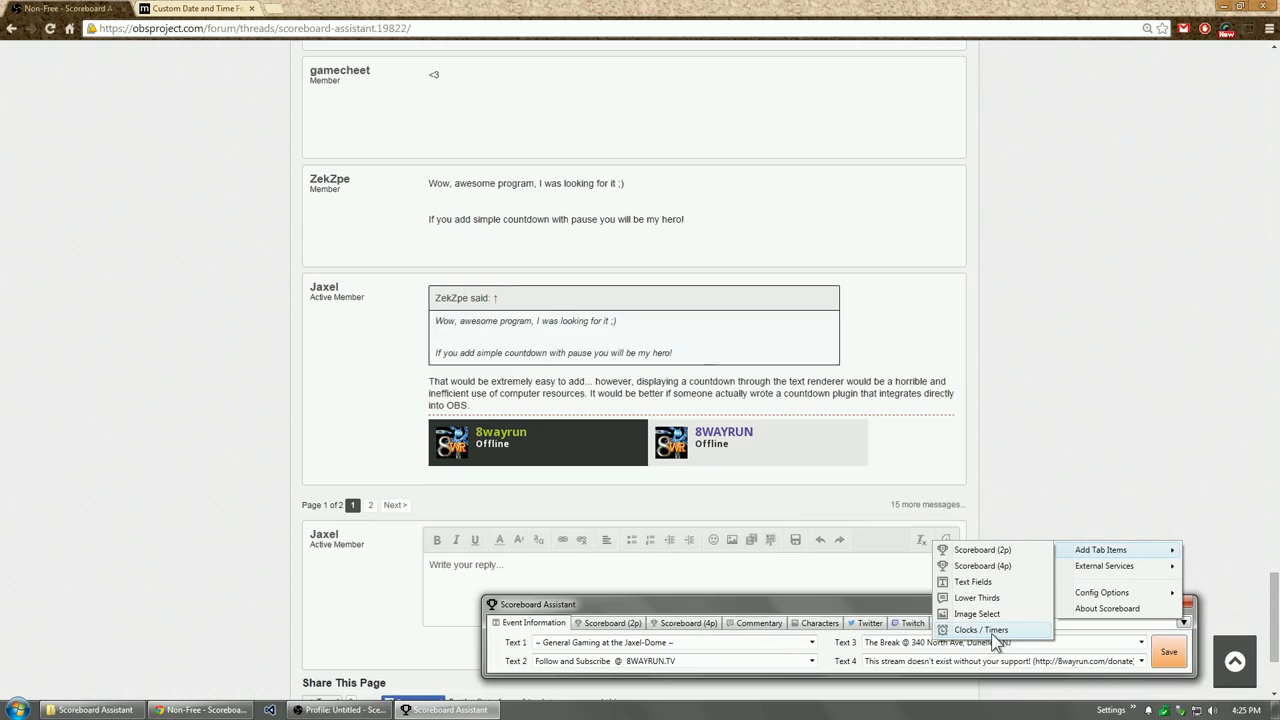
click(986, 630)
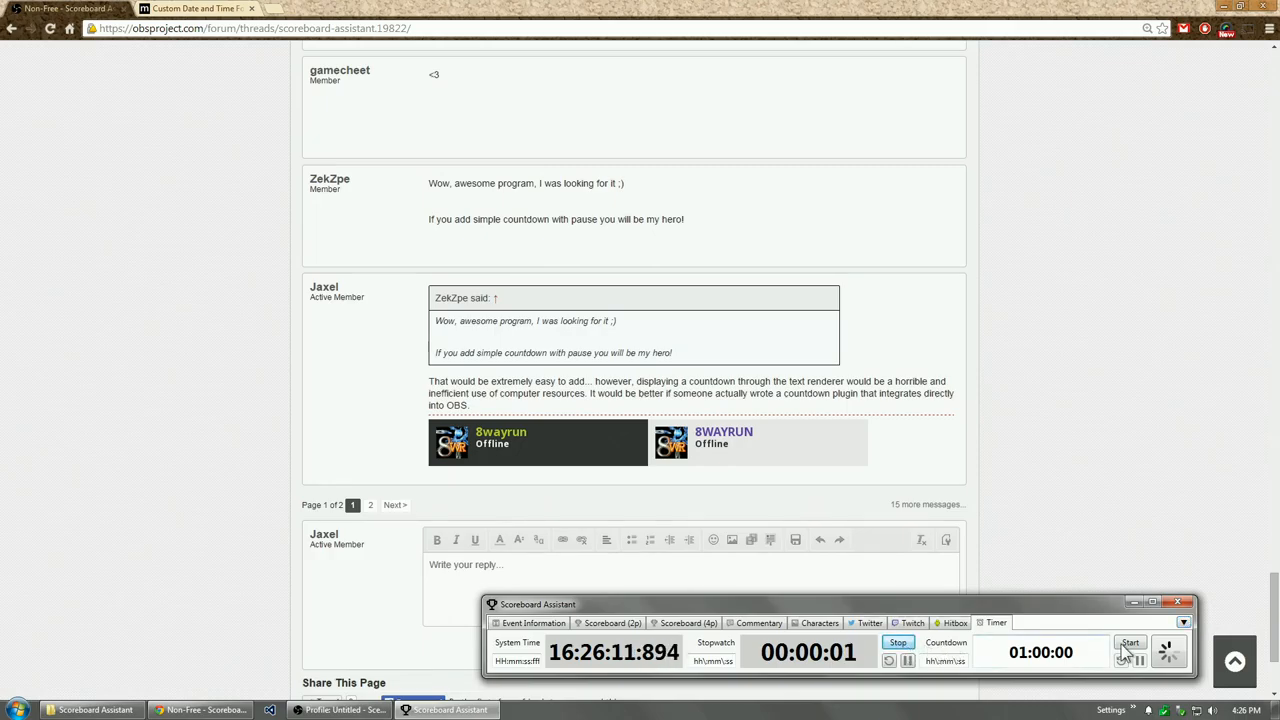
Start the one-hour countdown and begin editing the System Time format field
click(1132, 644)
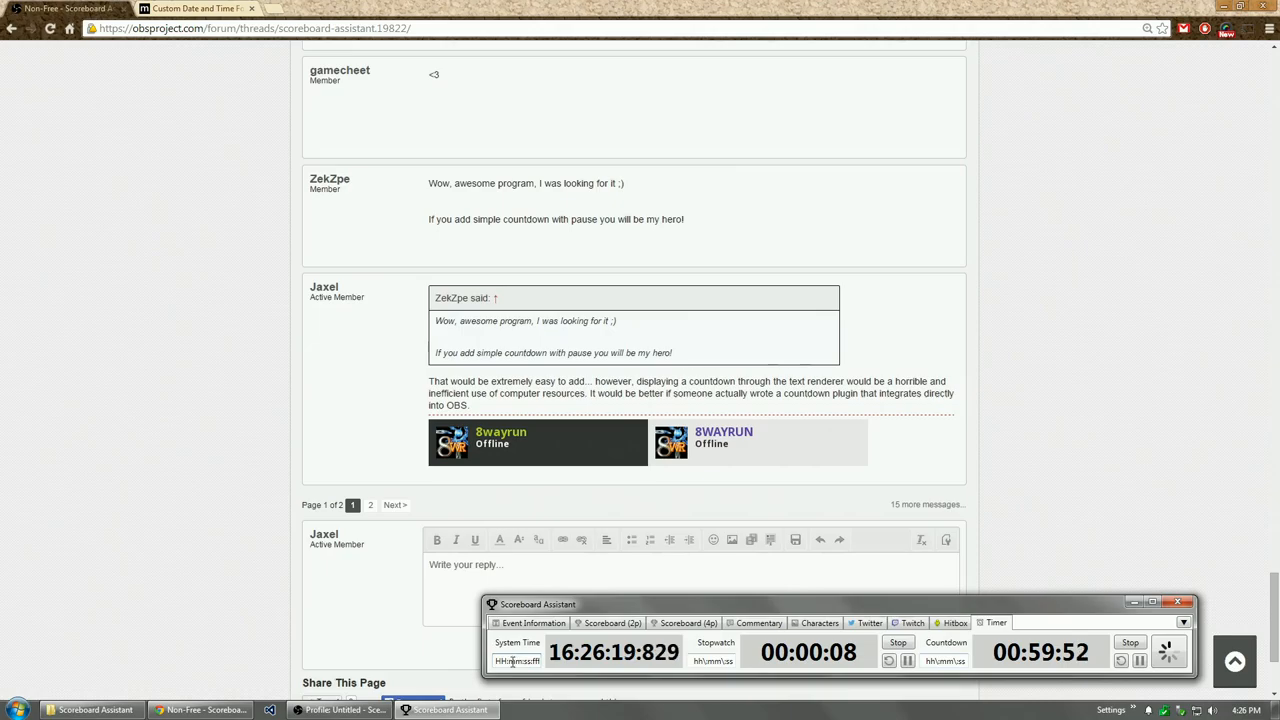
click(210, 8)
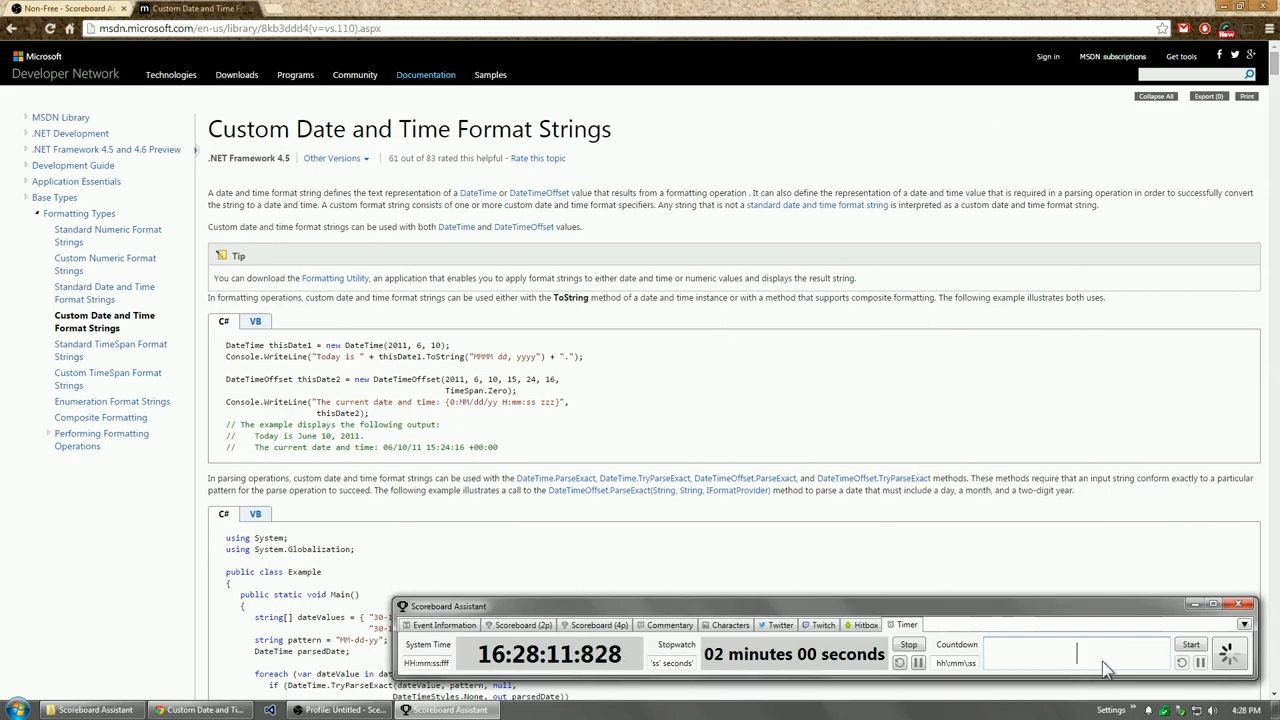
Run a 10:10 countdown, stop it, then change the entry to 10:10:10
text(10:10)
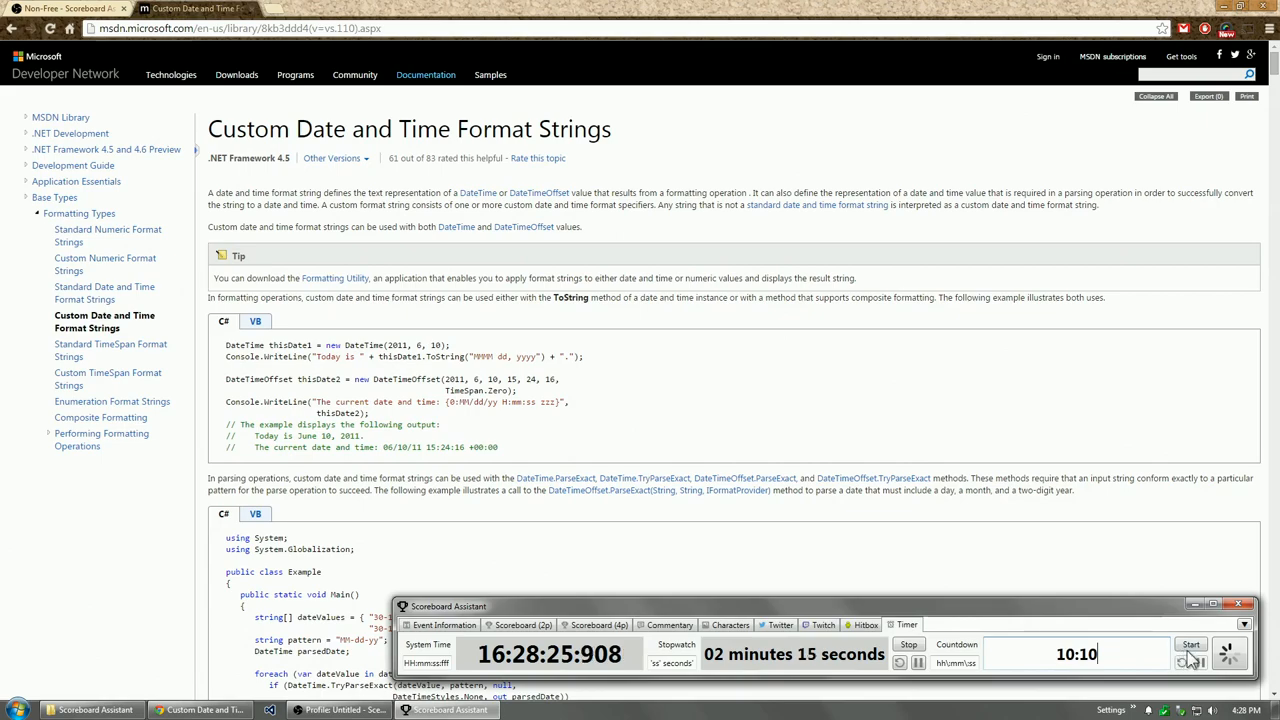
click(1188, 646)
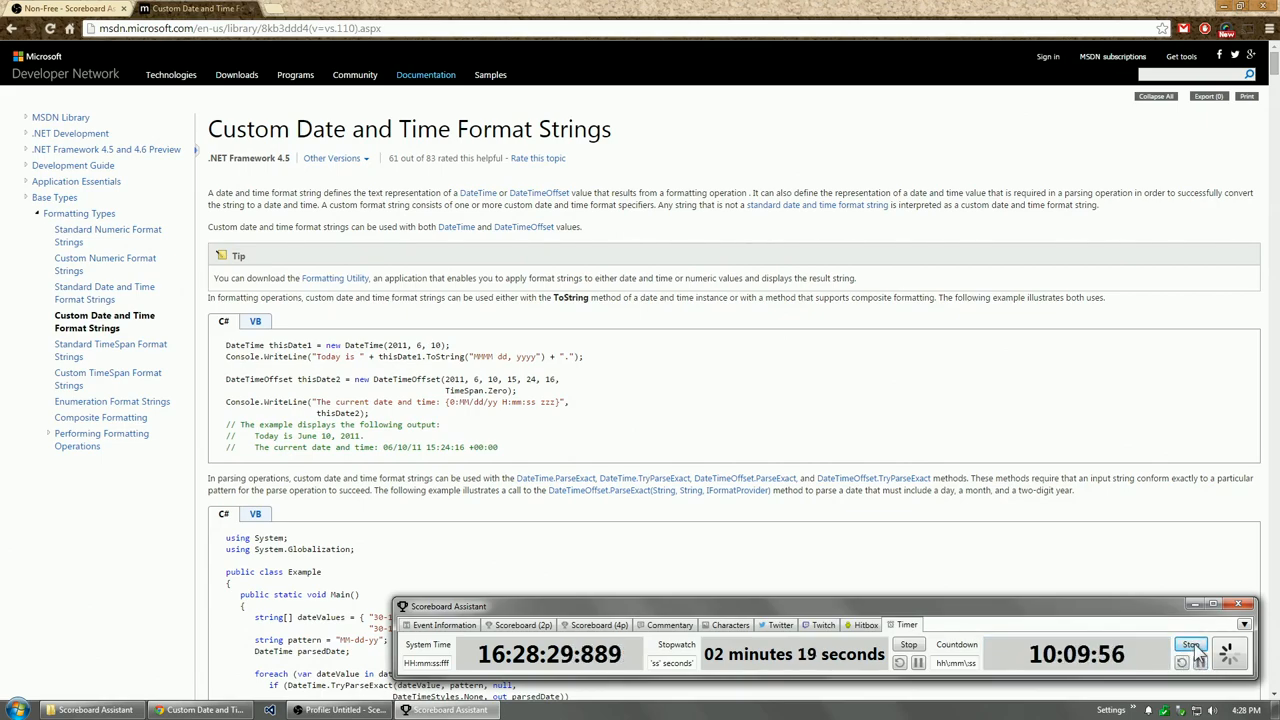
click(1193, 645)
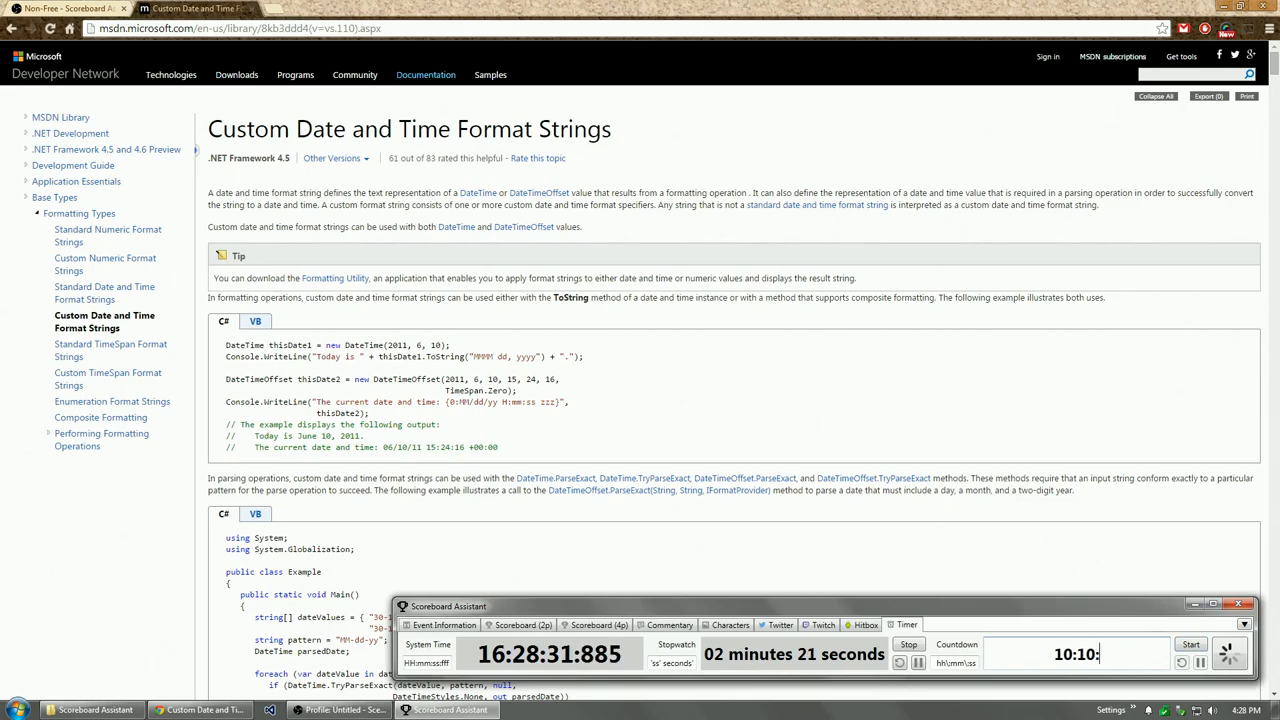
click(1190, 646)
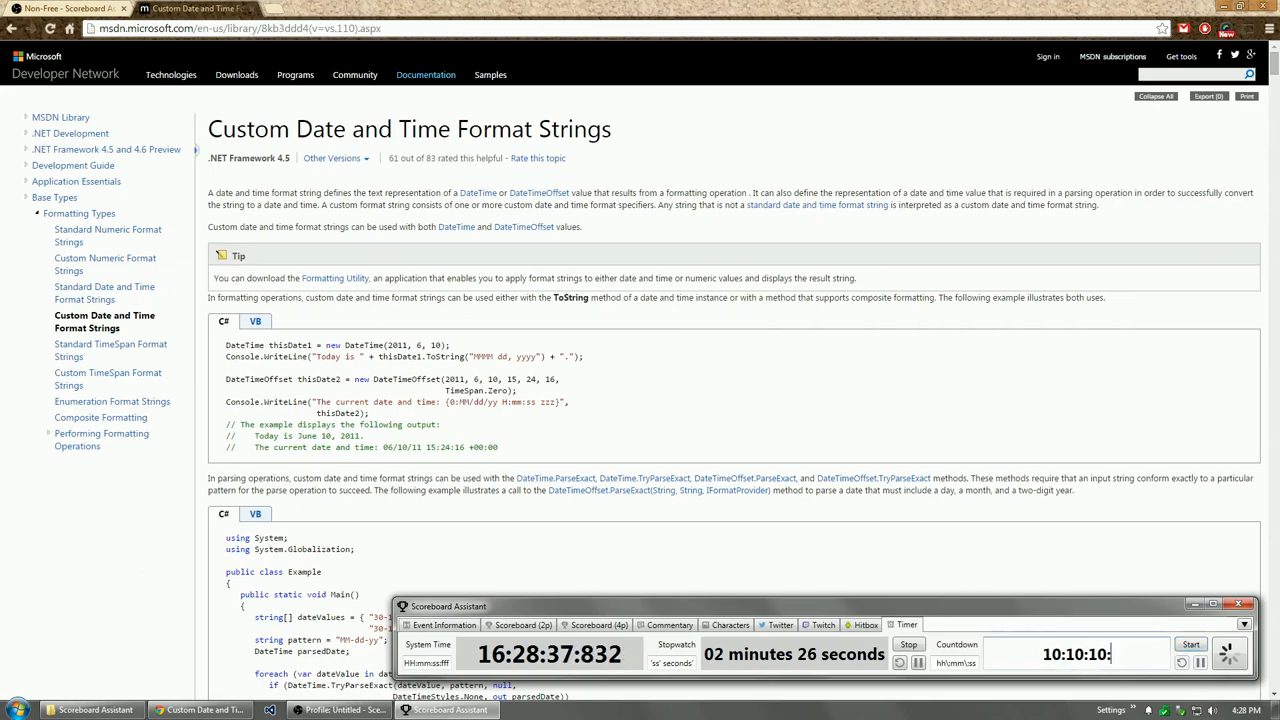
click(1191, 645)
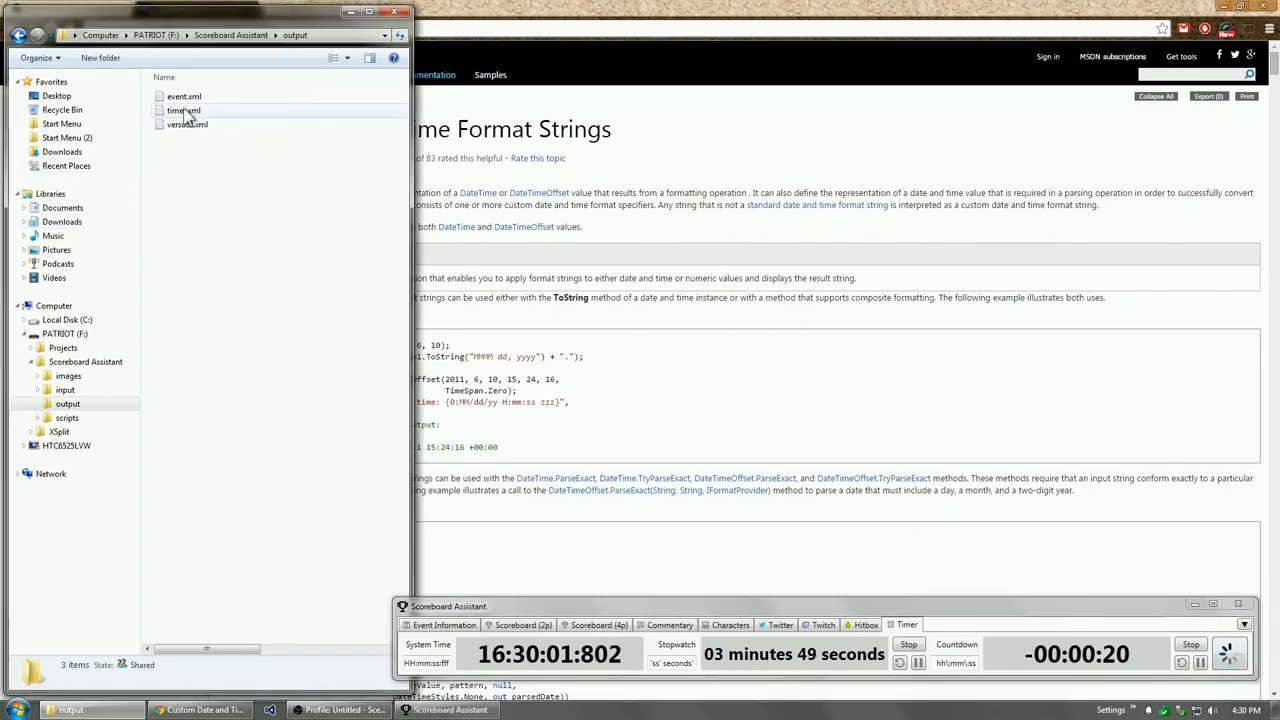
Open timer.xml from the output folder in Notepad++
double_click(183, 107)
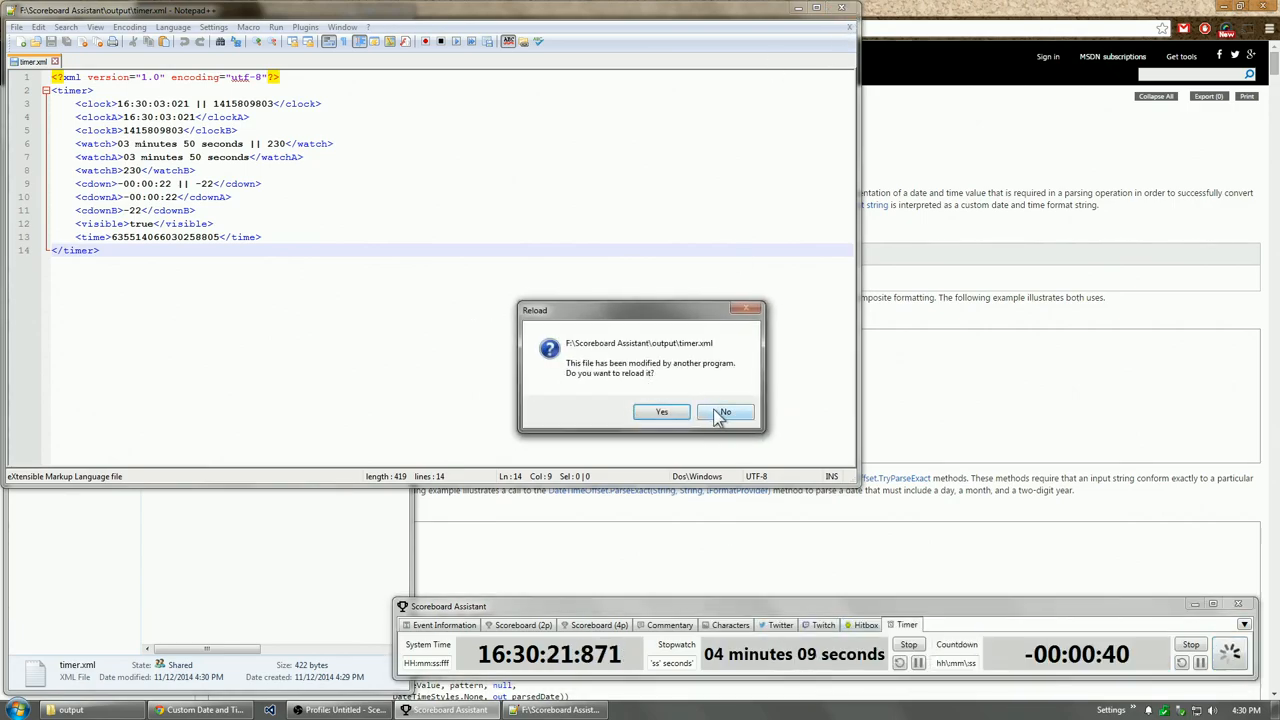
Decline reloading timer.xml, reopen it, and select the clock value on the clock line
click(724, 412)
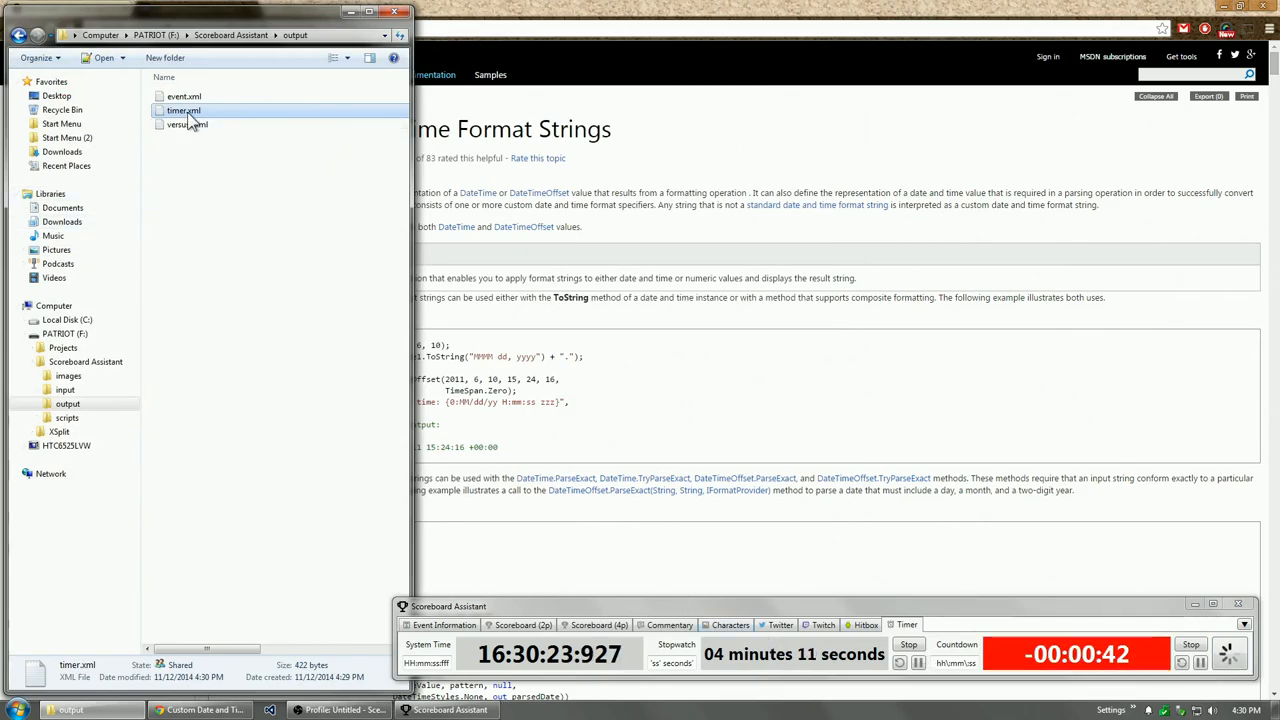
double_click(188, 110)
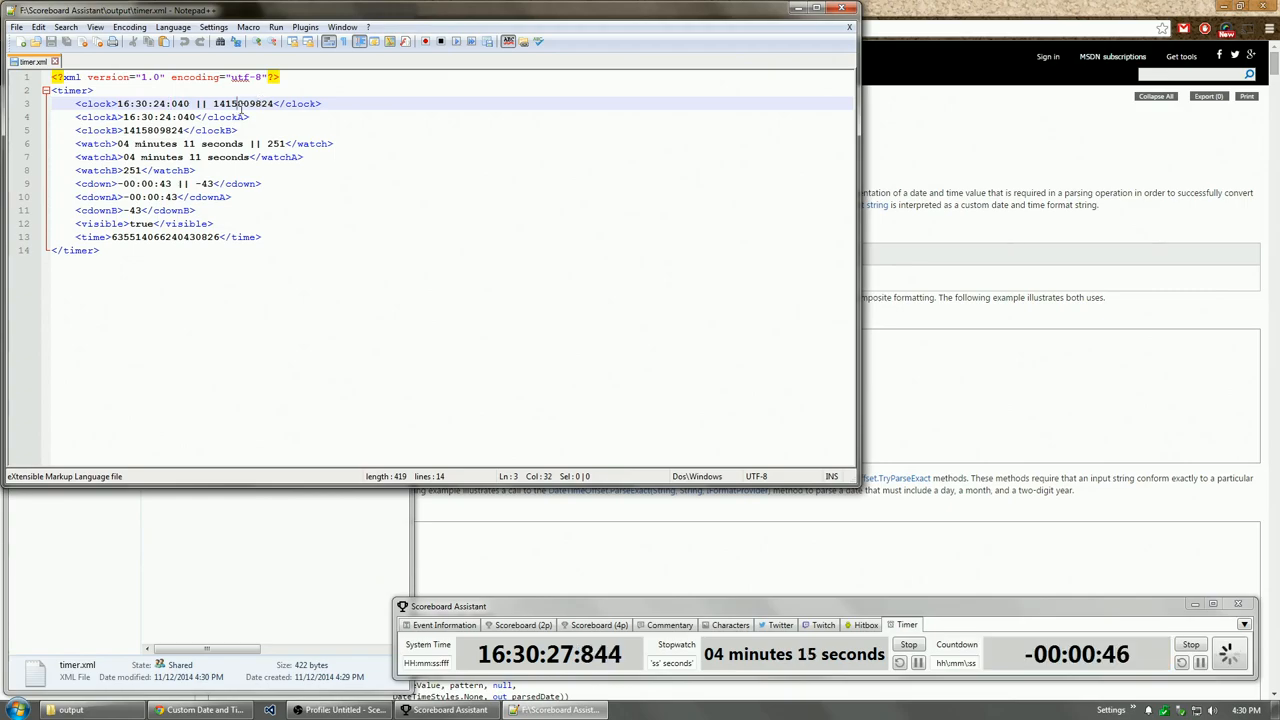
double_click(236, 103)
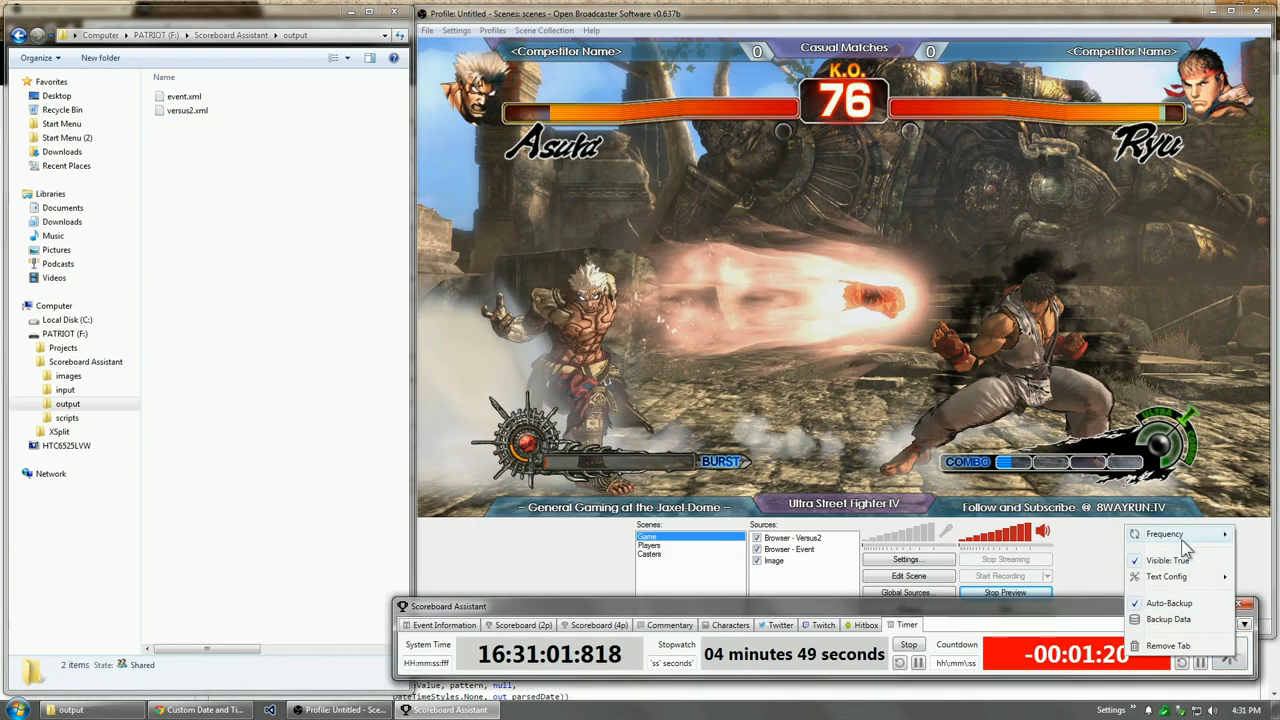
Show the Timer tab's Frequency submenu, with 10 frames per second selected
click(1165, 534)
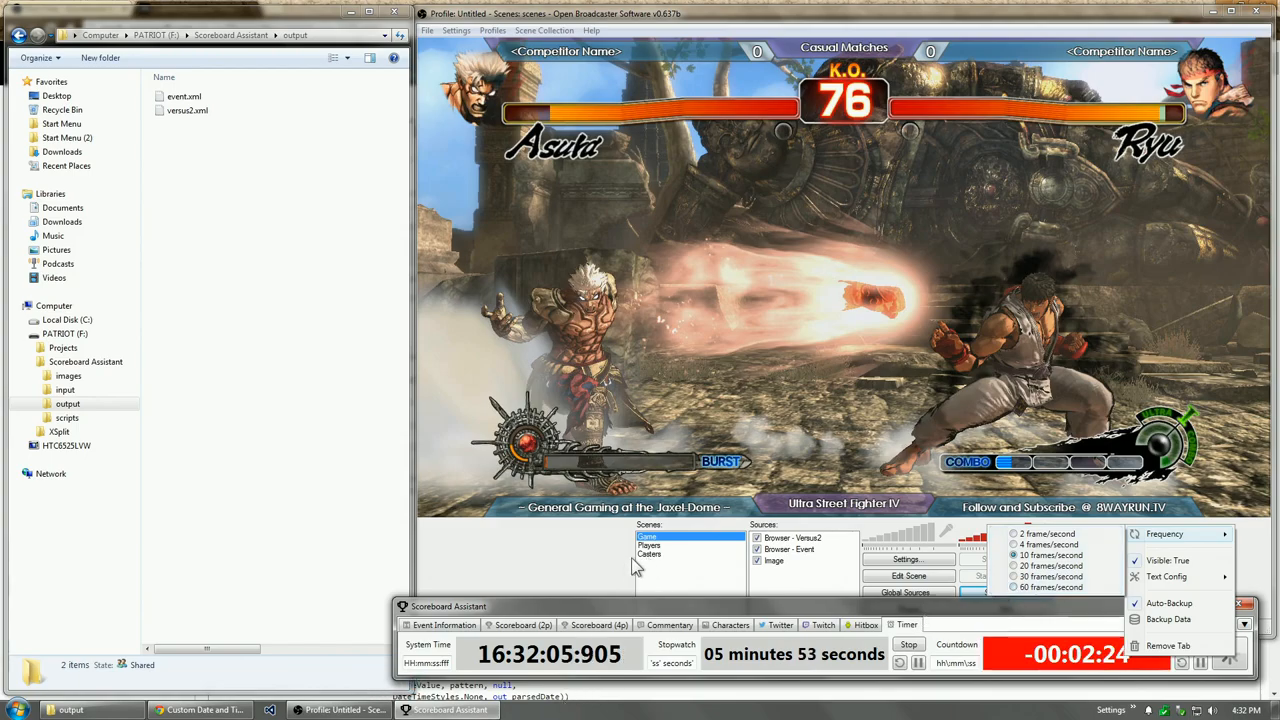
Begin a Monitor Capture source, cancel its properties, and reopen the Add source menu
click(800, 584)
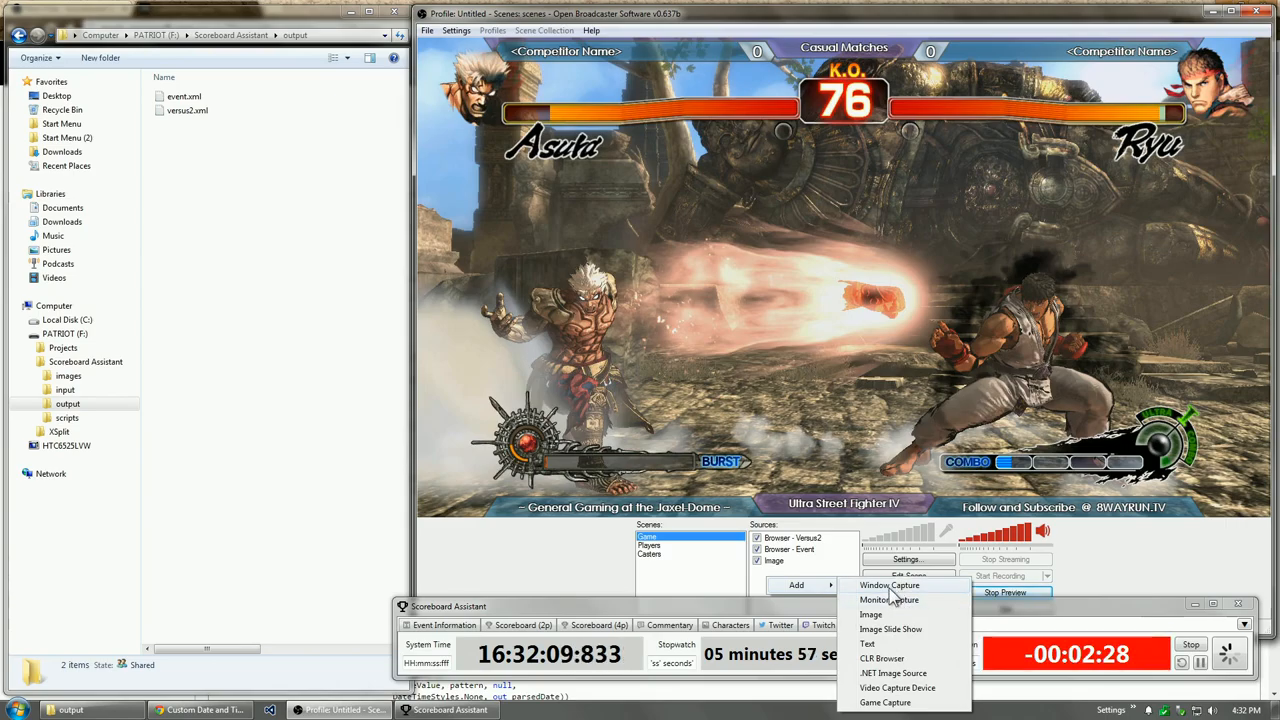
click(889, 600)
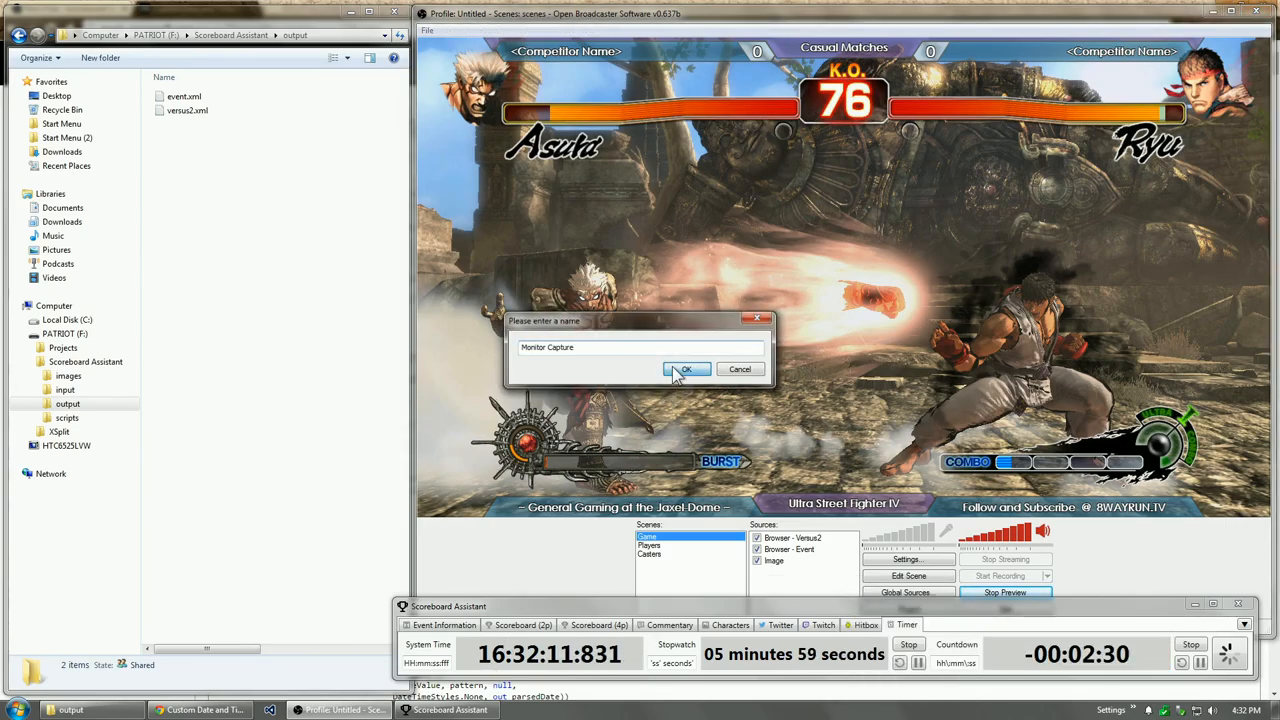
click(688, 369)
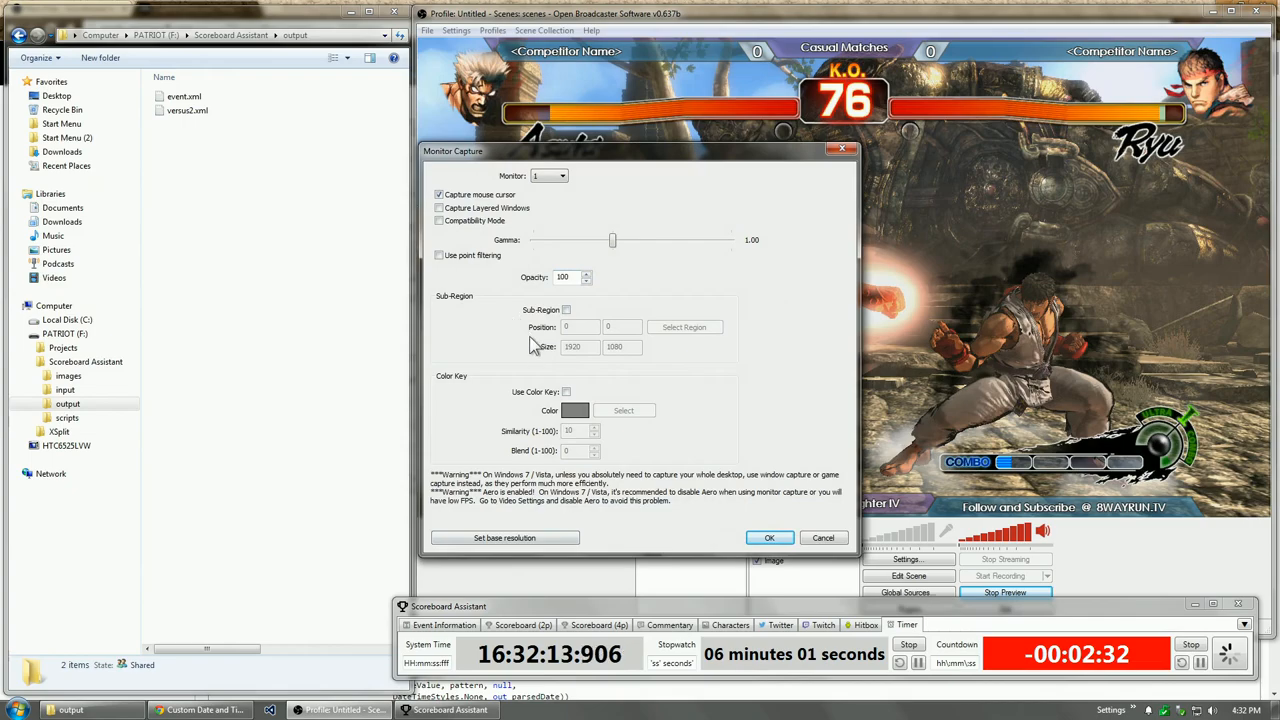
mouse_move(626, 370)
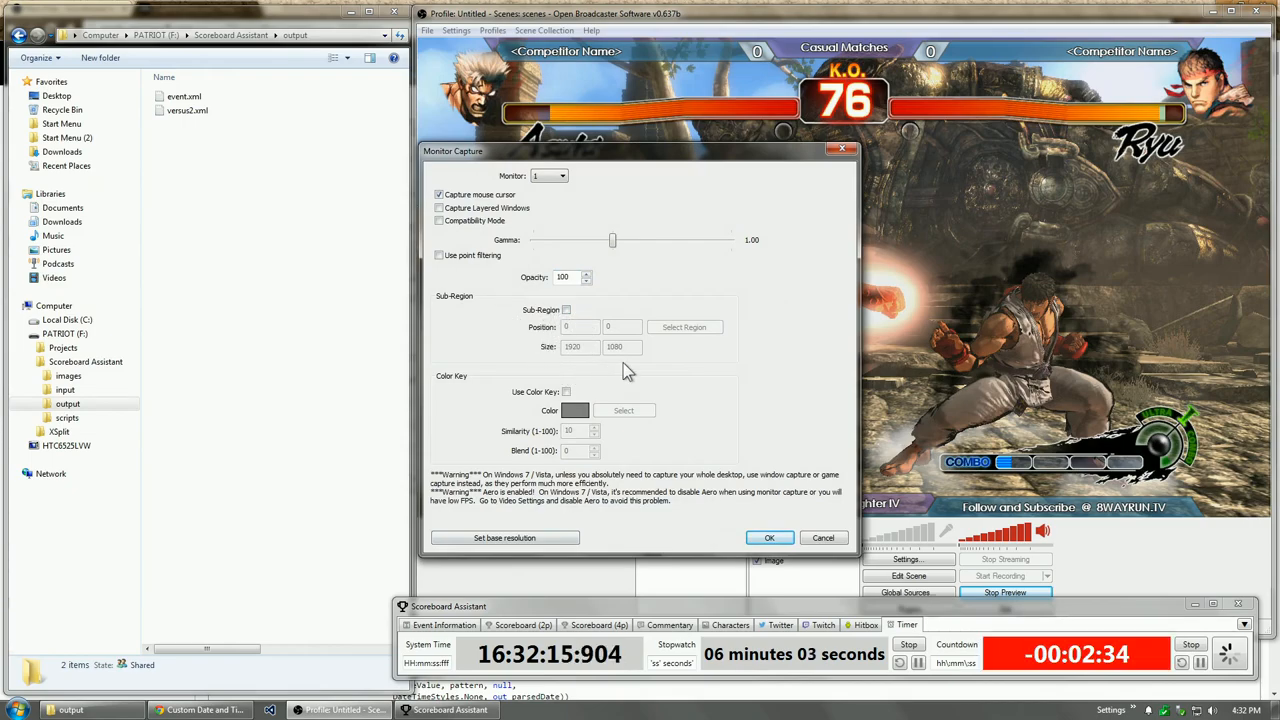
click(565, 309)
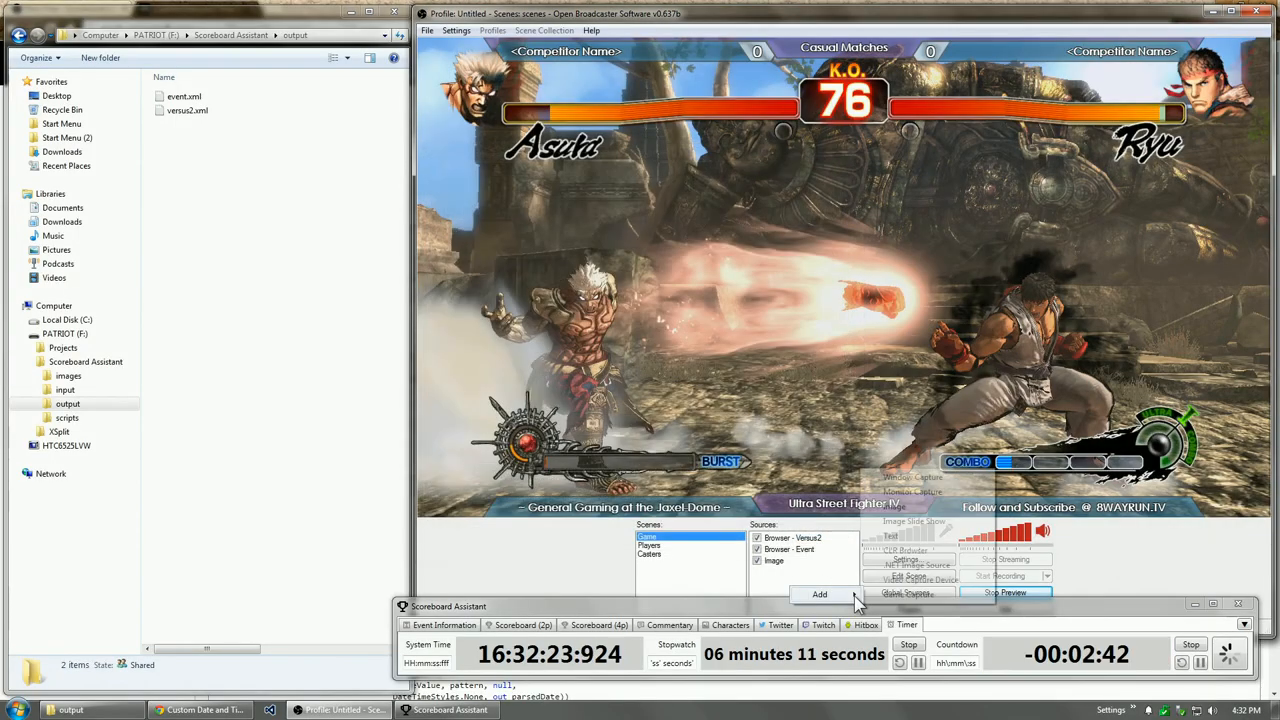
click(819, 594)
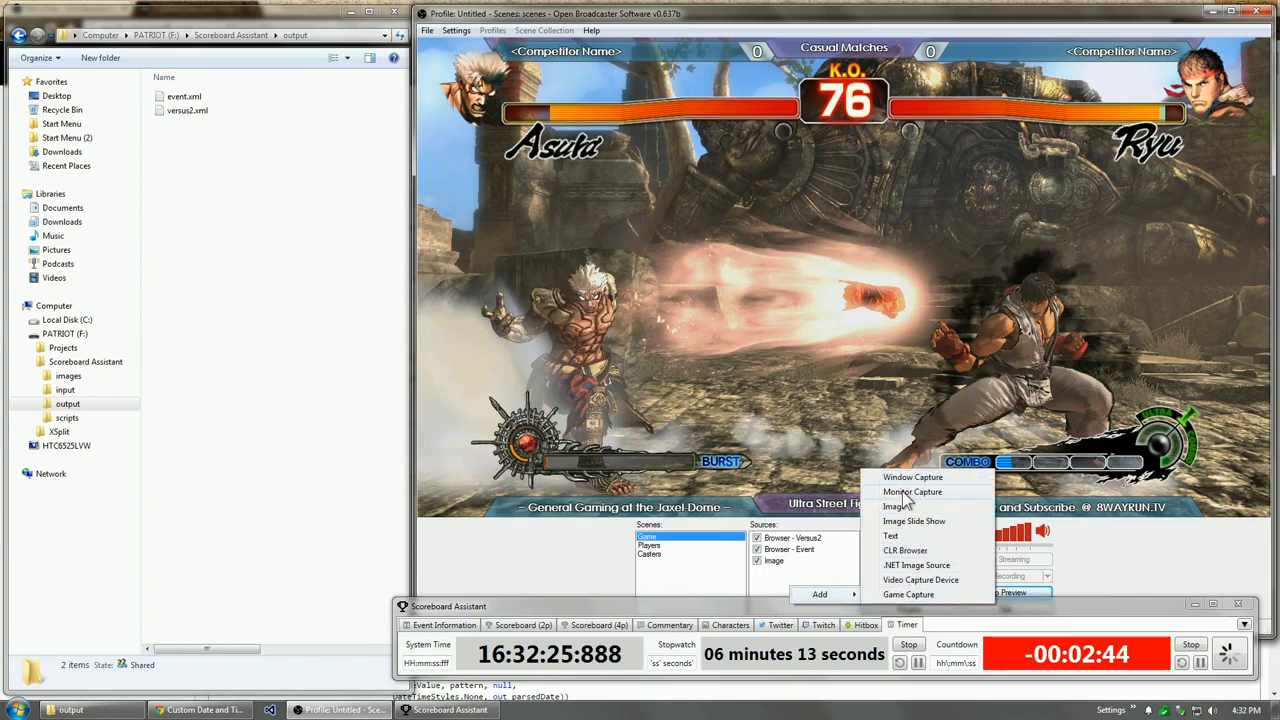
Add a Window Capture of Scoreboard Assistant with Sub-Region cropped to the System Time clock
click(912, 477)
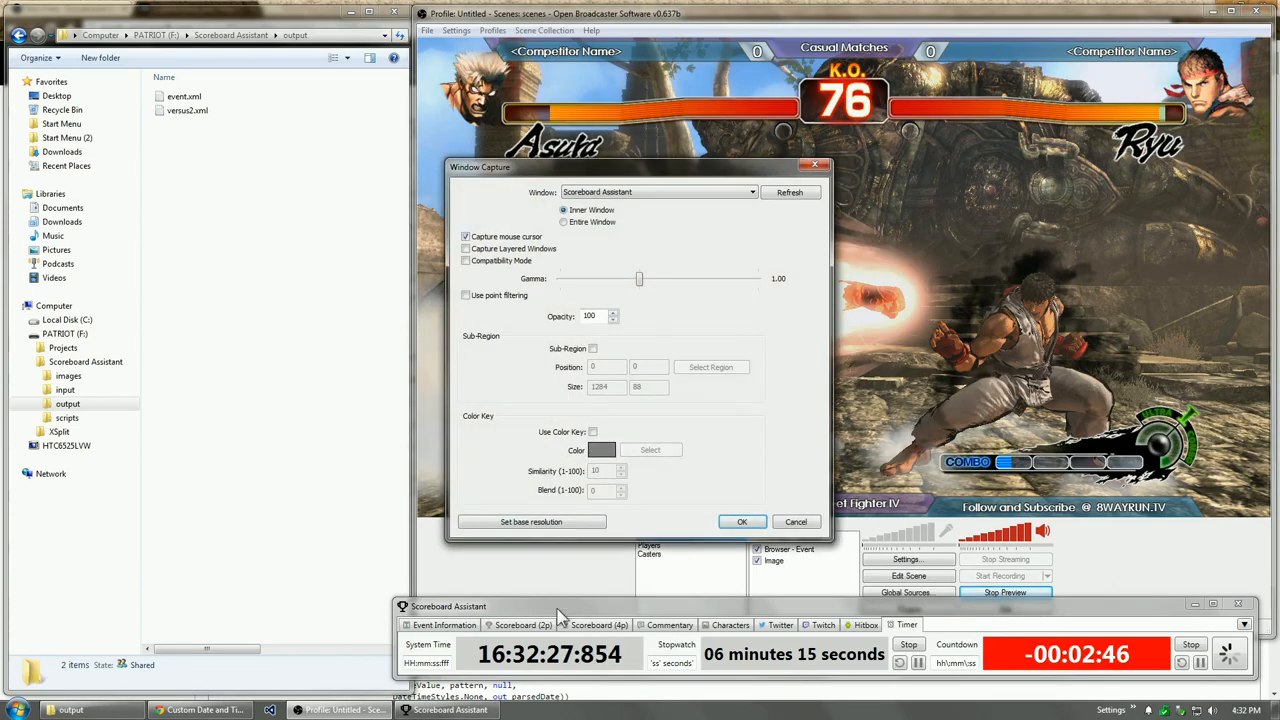
click(593, 348)
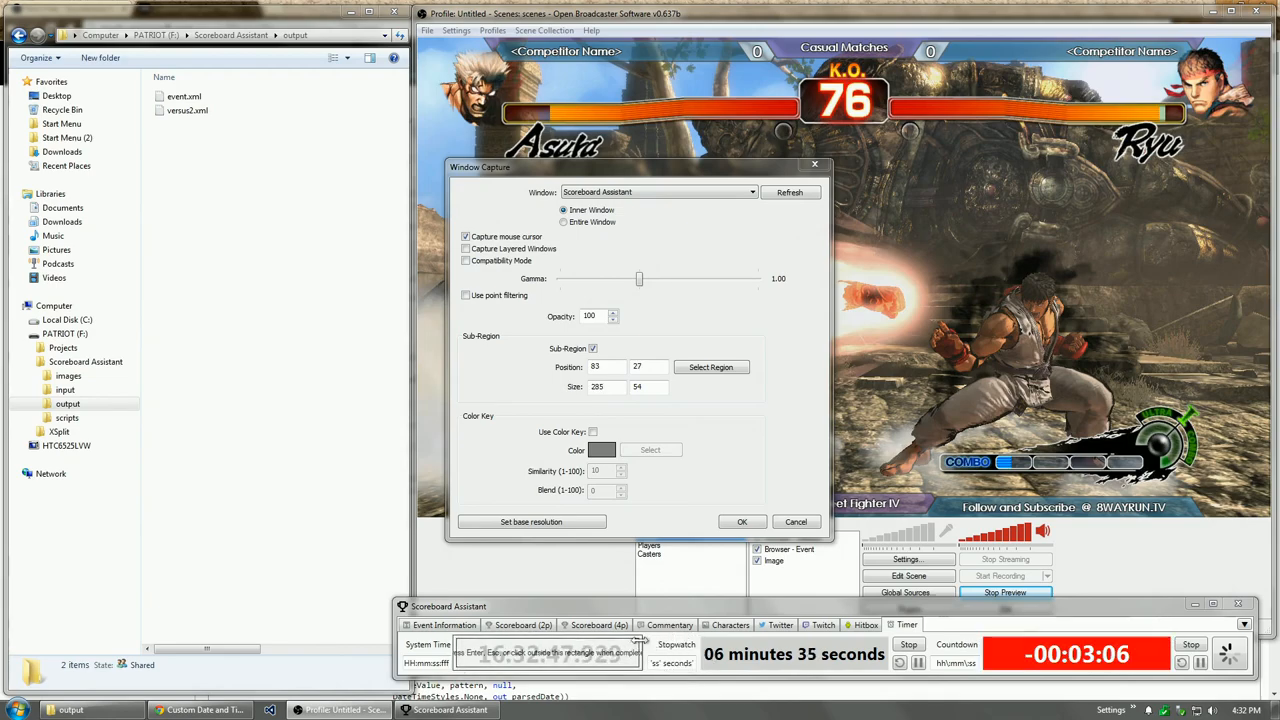
click(742, 521)
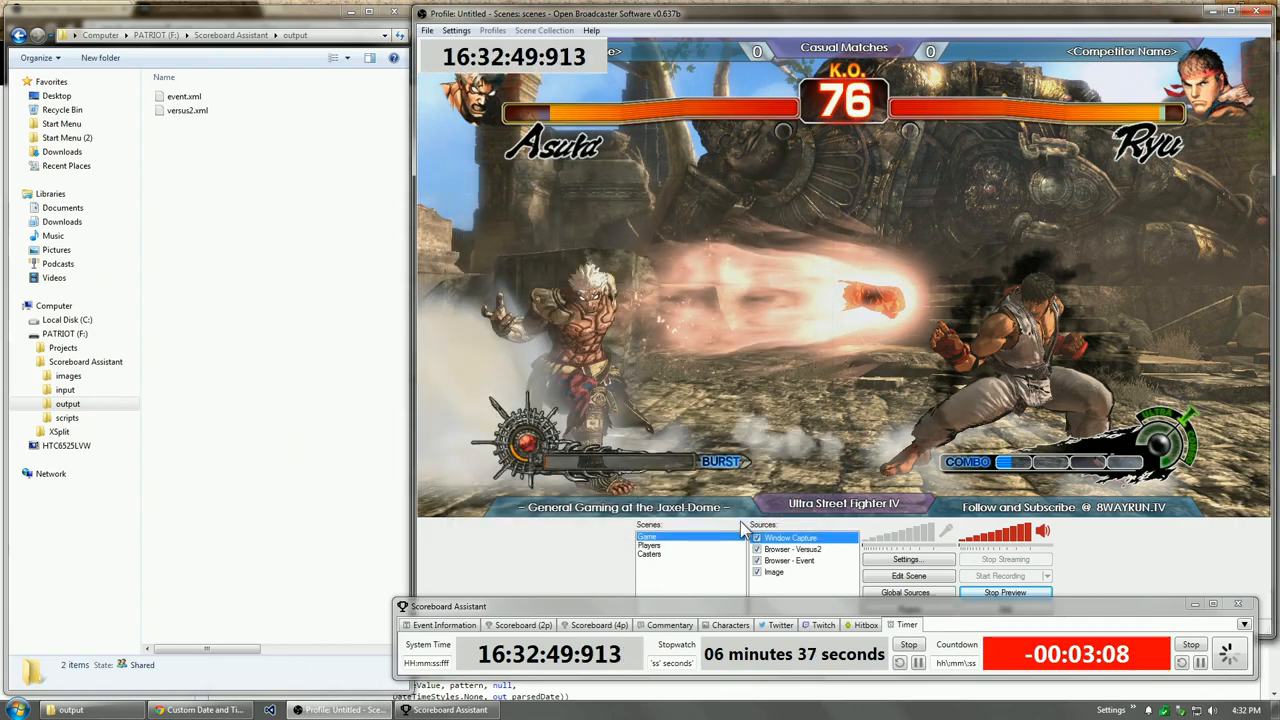
mouse_move(704, 356)
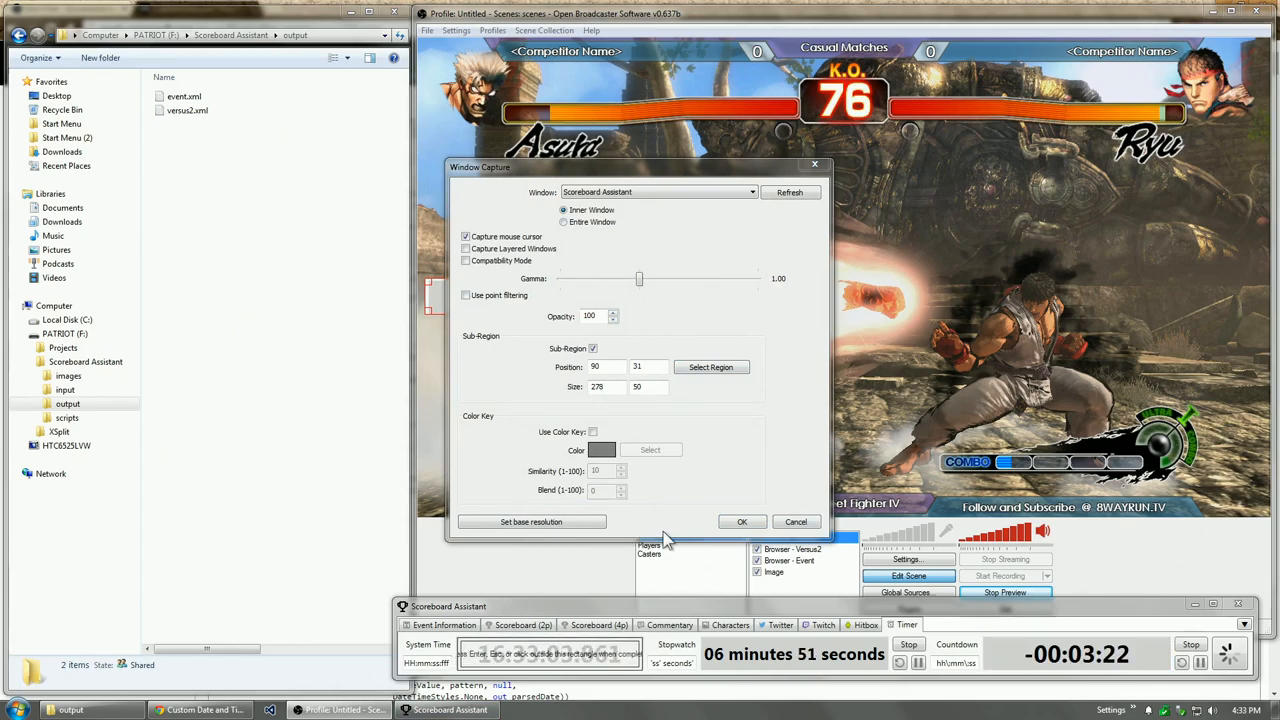
Apply the refined clock region and enable Use Color Key on the Window Capture
click(743, 521)
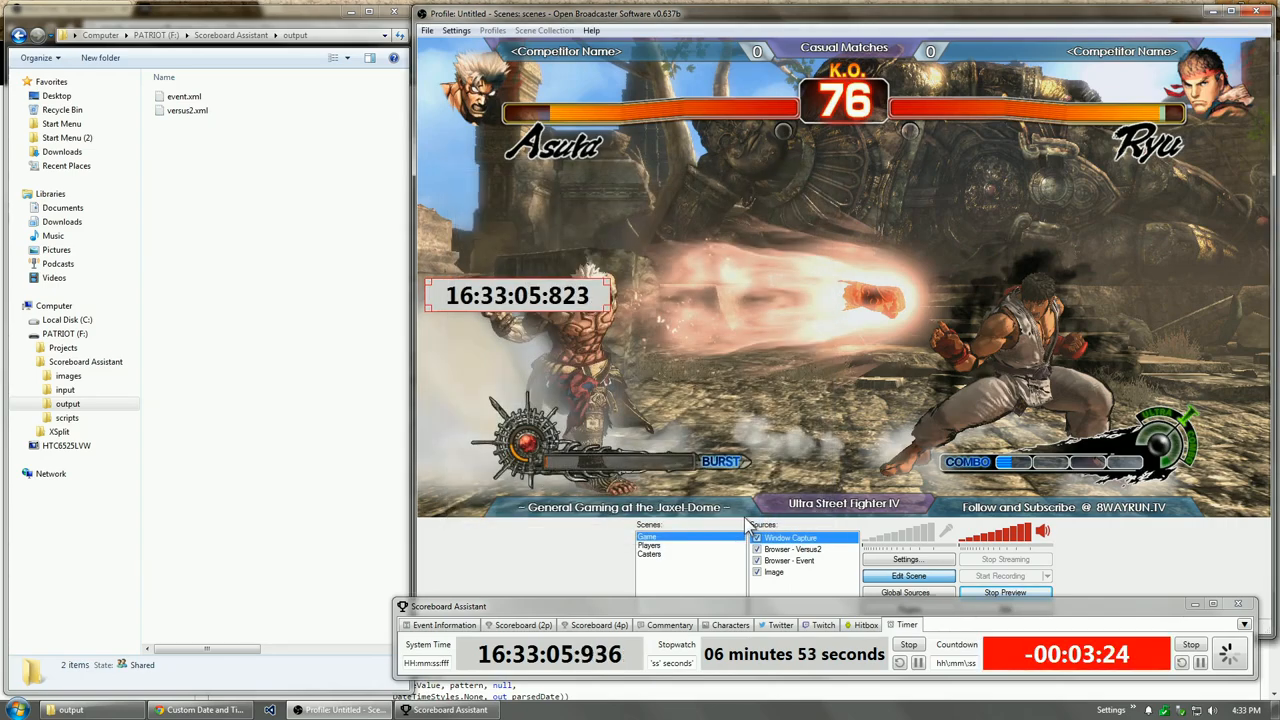
click(804, 550)
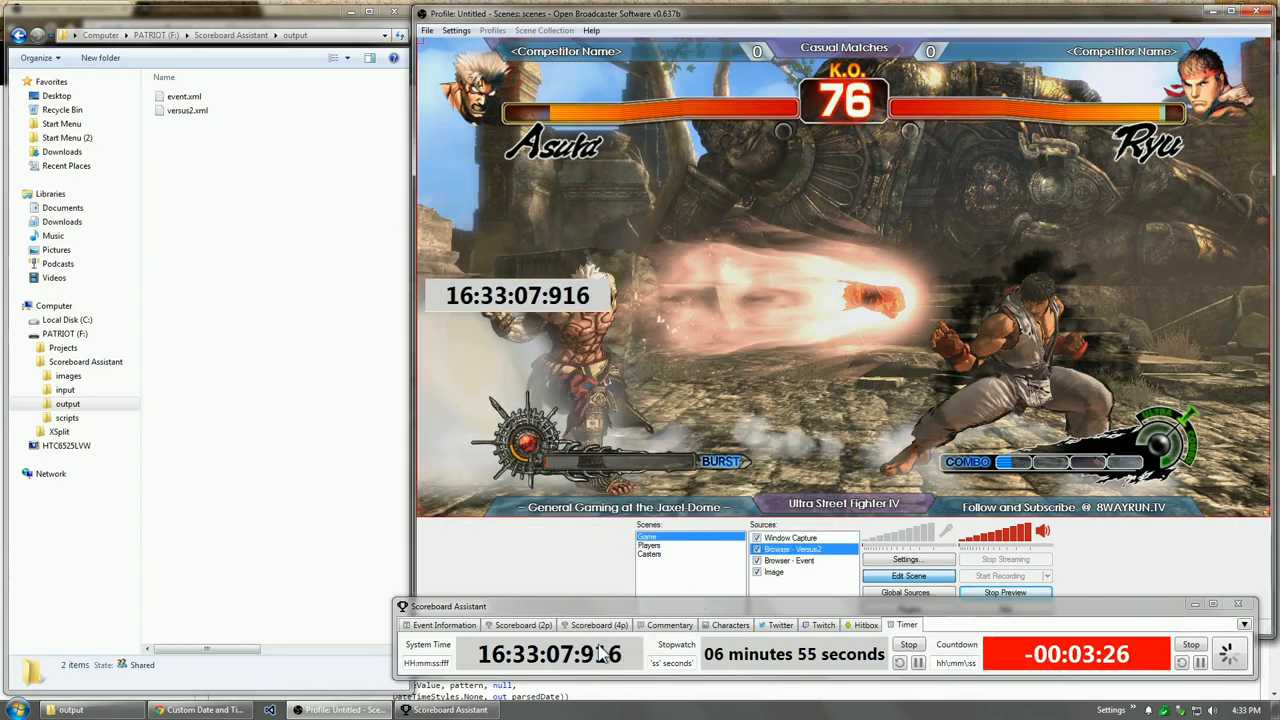
double_click(805, 544)
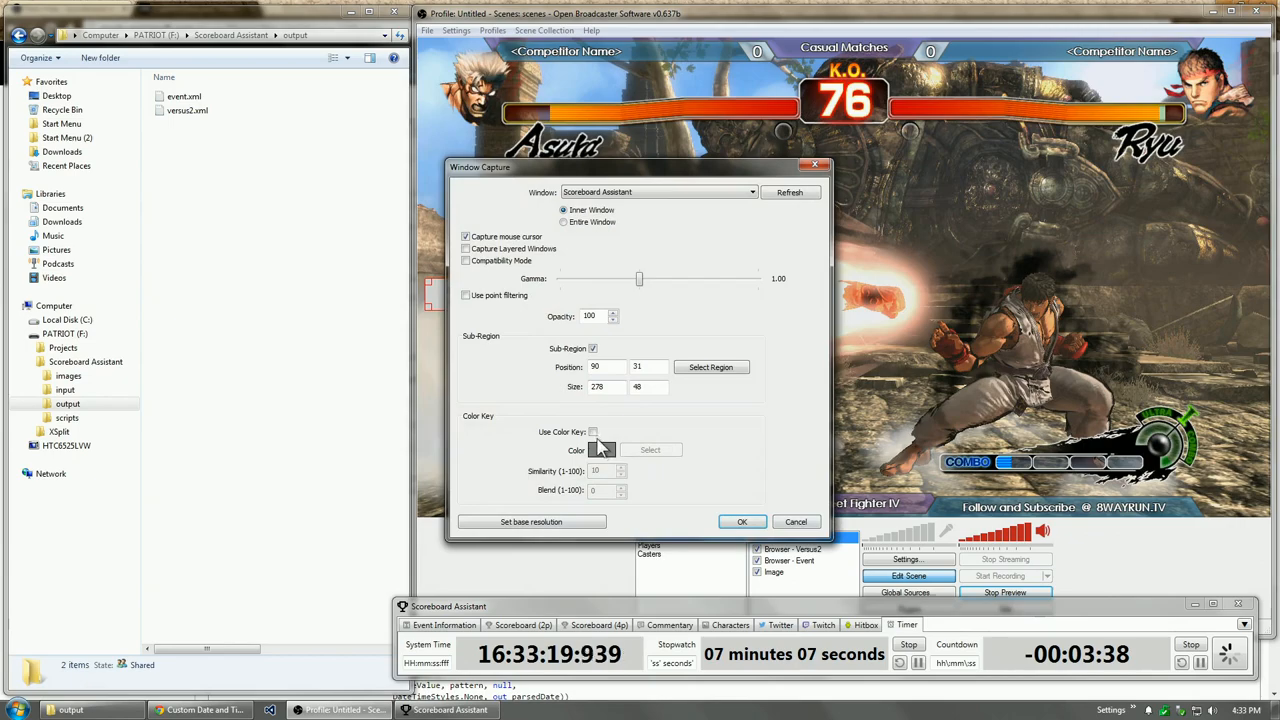
click(592, 432)
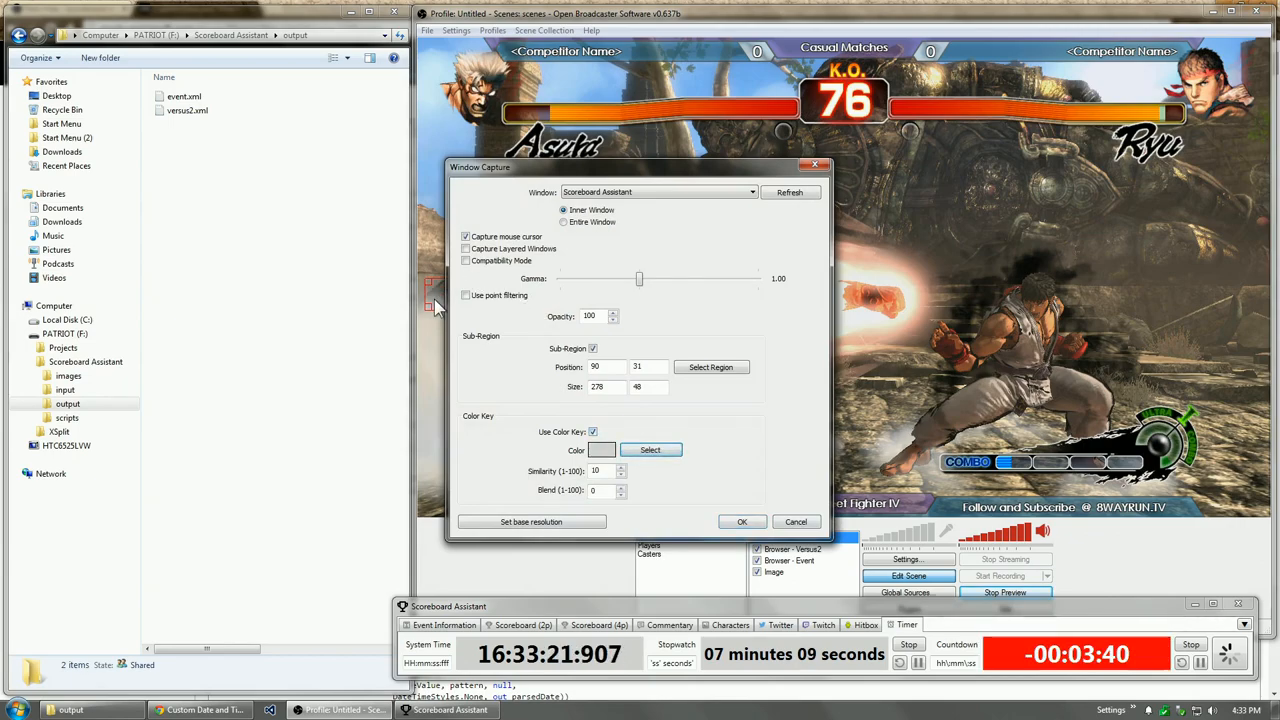
click(742, 521)
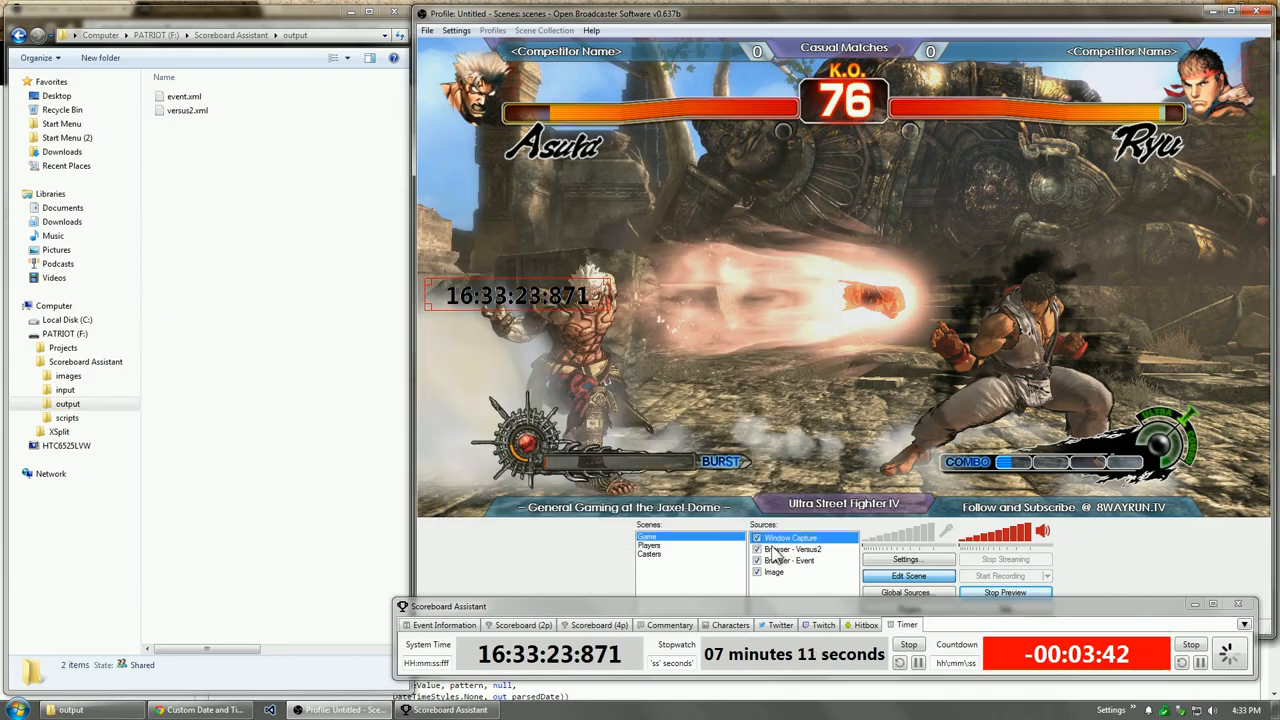
Raise the color key's Similarity and Blend, then bring up Scoreboard Assistant's 10 frames/second frequency submenu
double_click(790, 536)
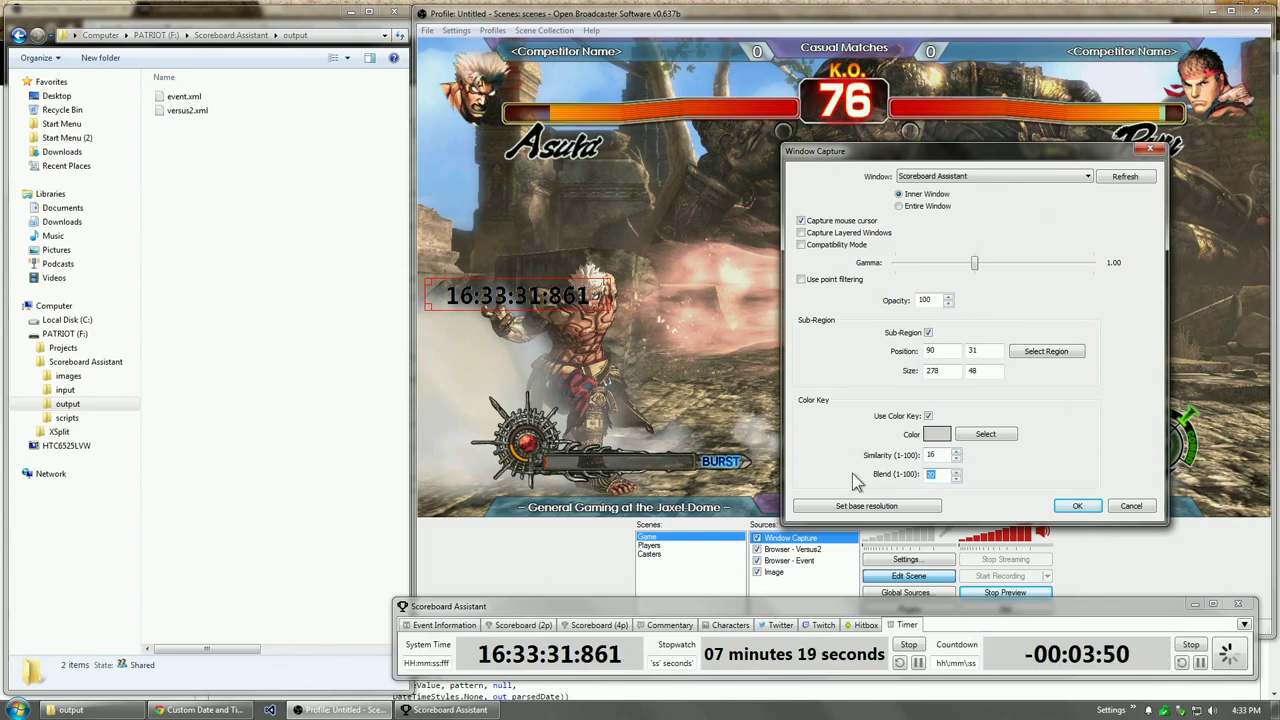
click(1077, 505)
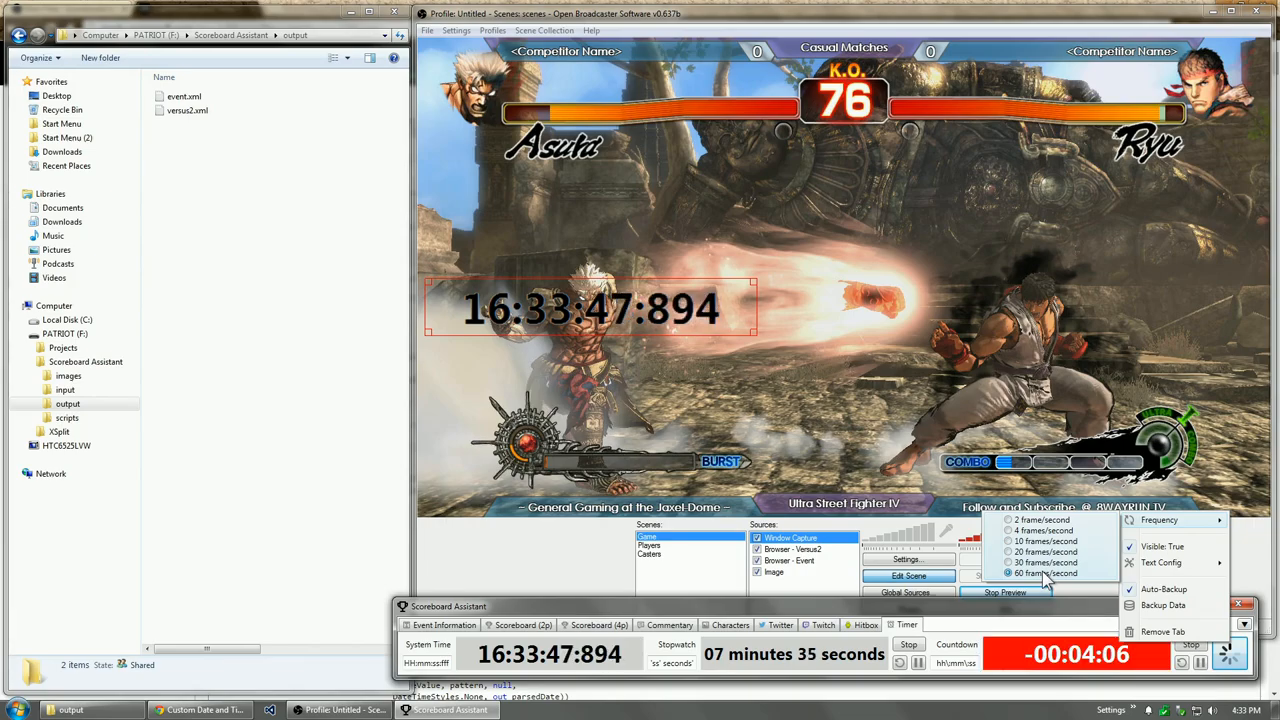
click(1010, 541)
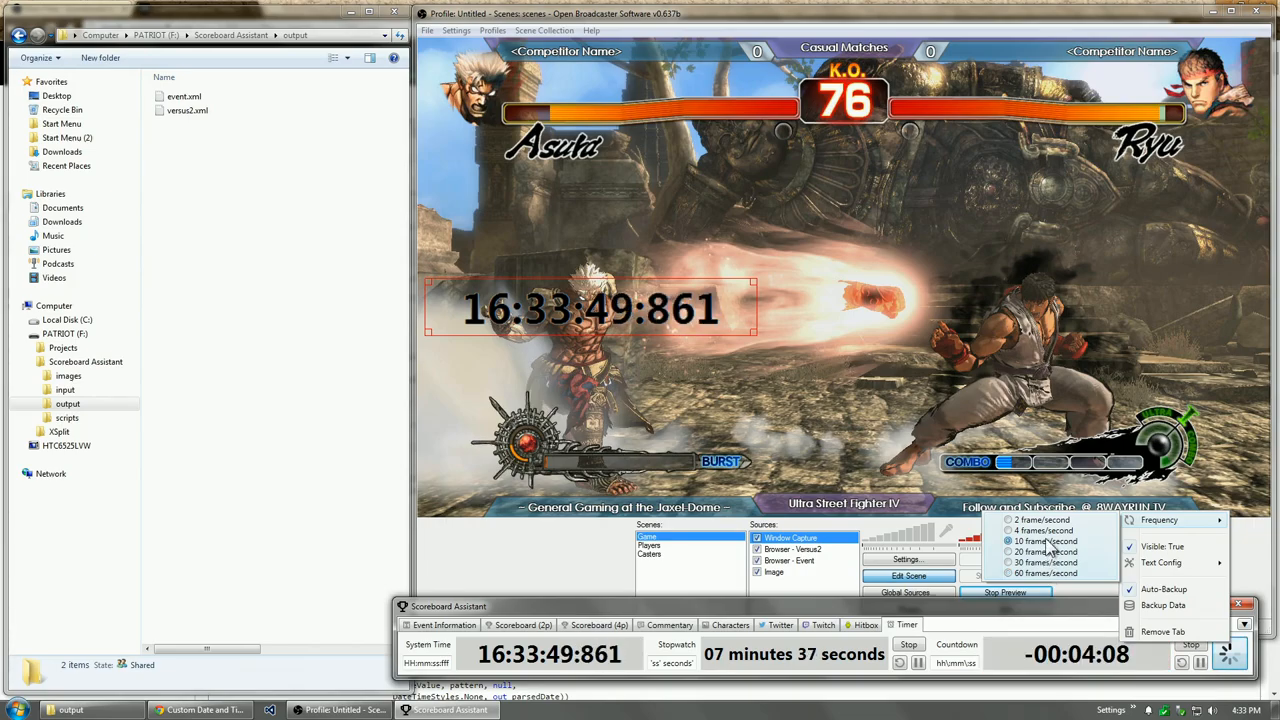